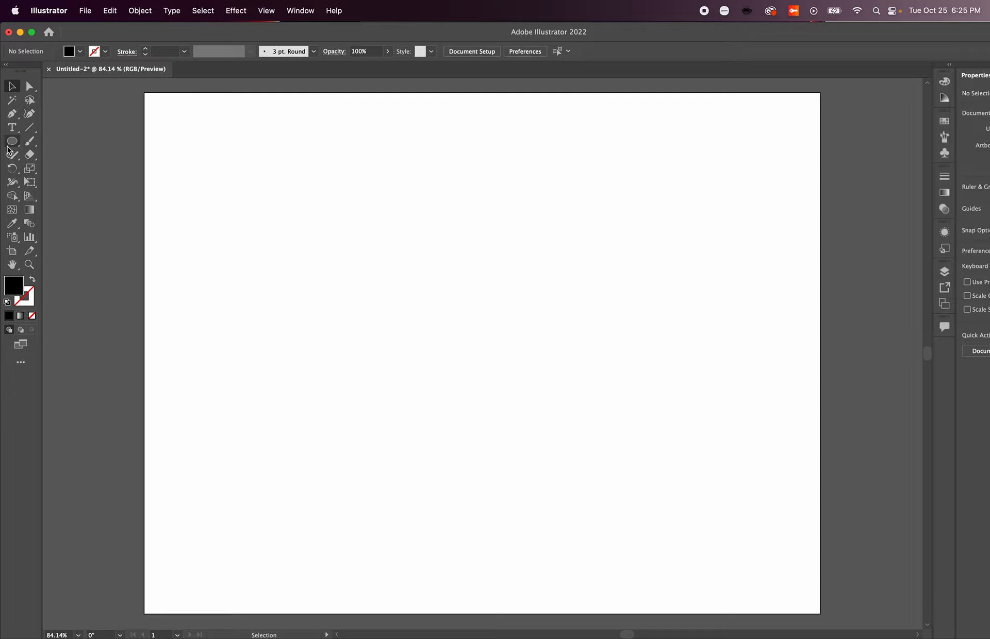
Step: Choose the Ellipse tool from the shape tools flyout
left_click(11, 141)
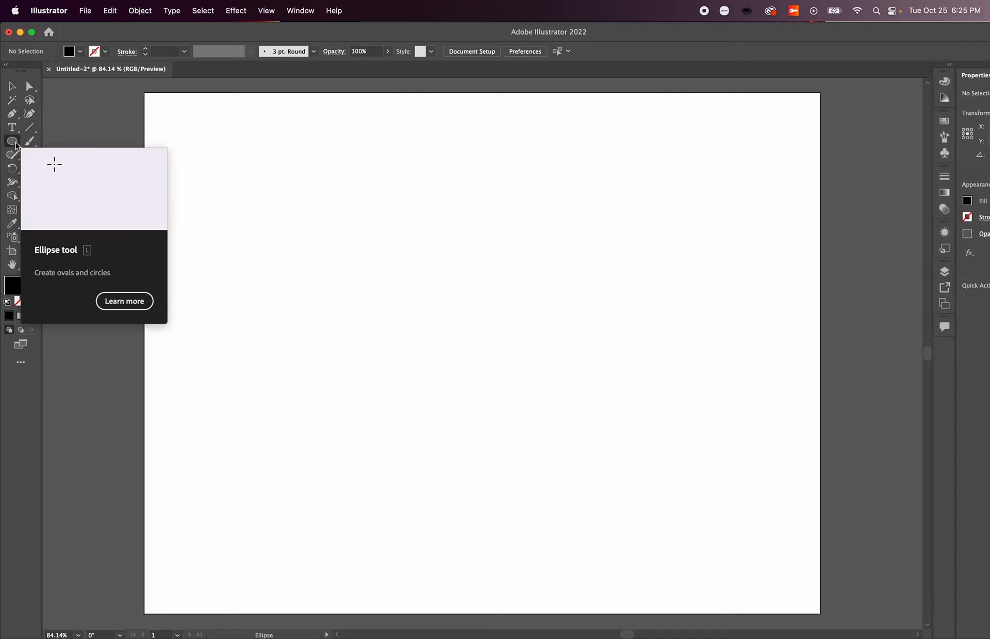
left_click(11, 140)
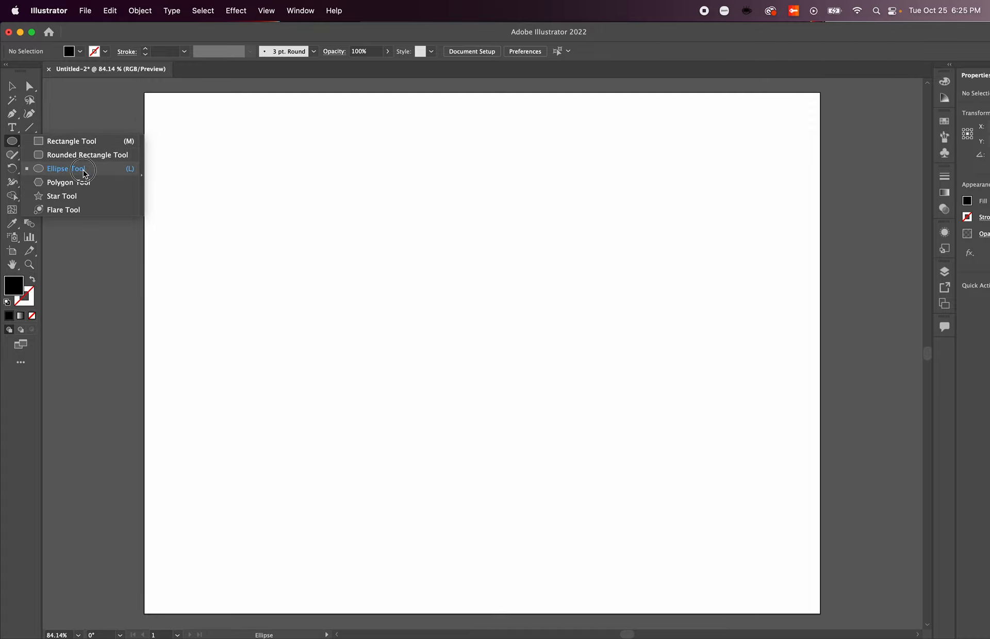
mouse_move(77, 155)
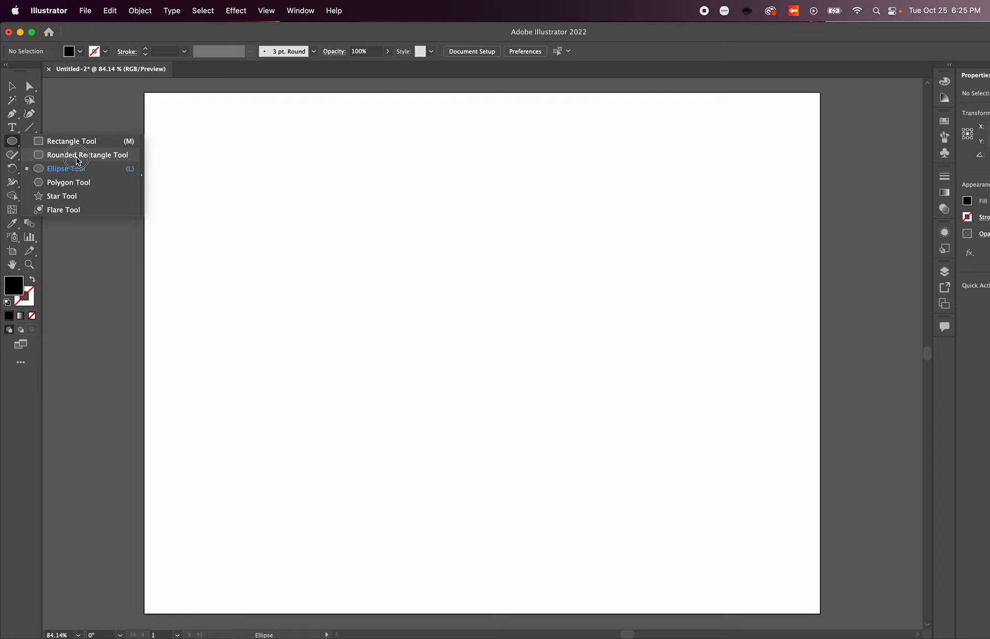
left_click(86, 155)
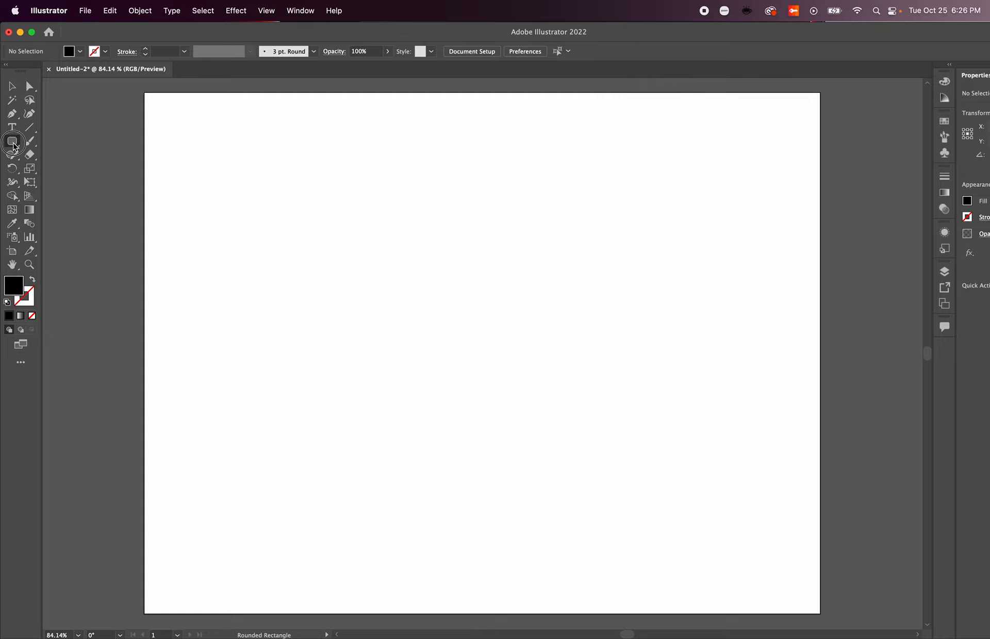
left_click(12, 140)
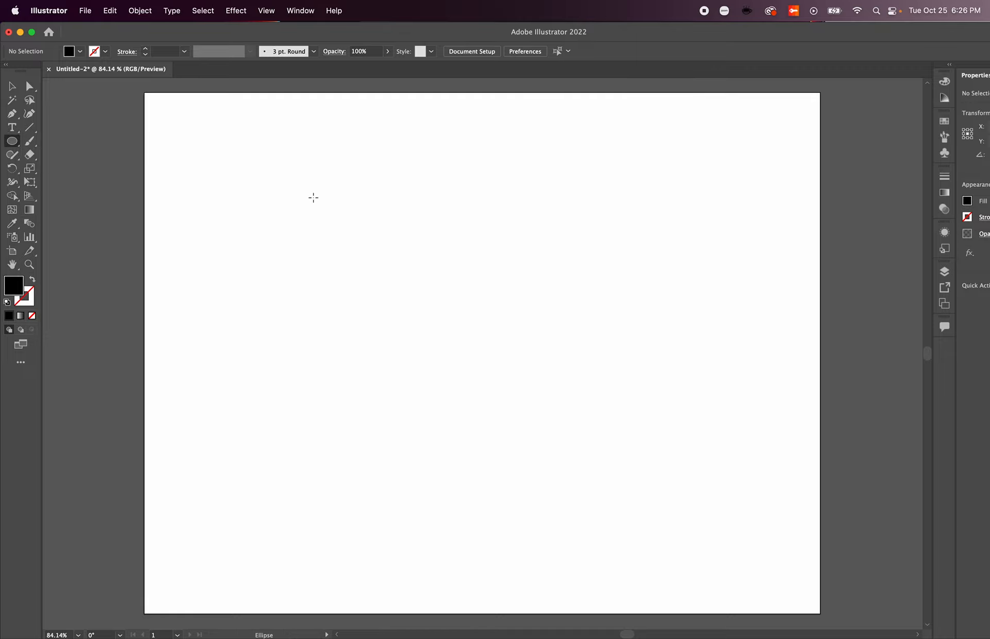
mouse_move(368, 207)
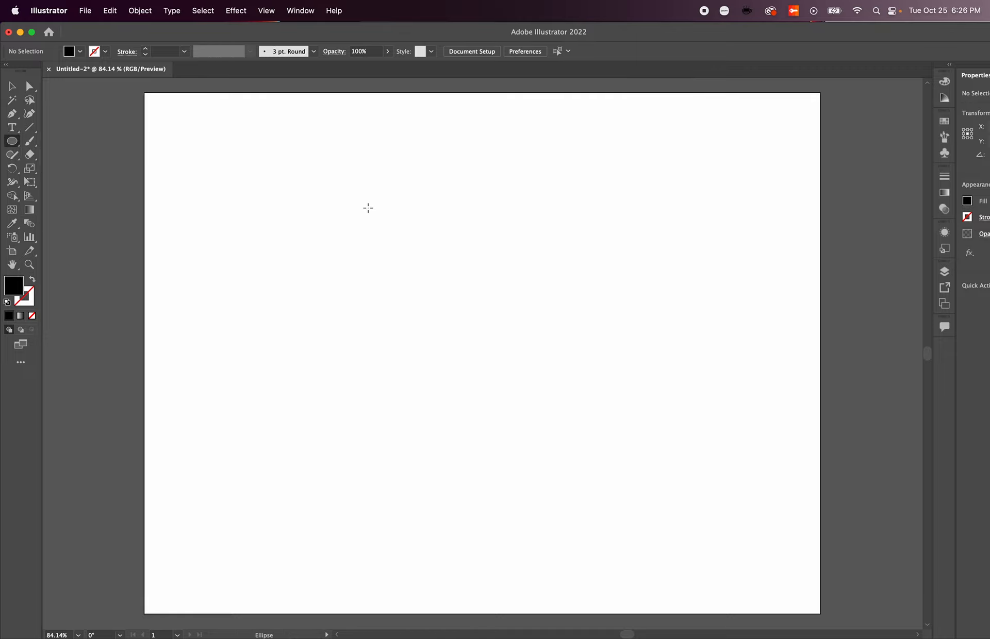
mouse_move(368, 204)
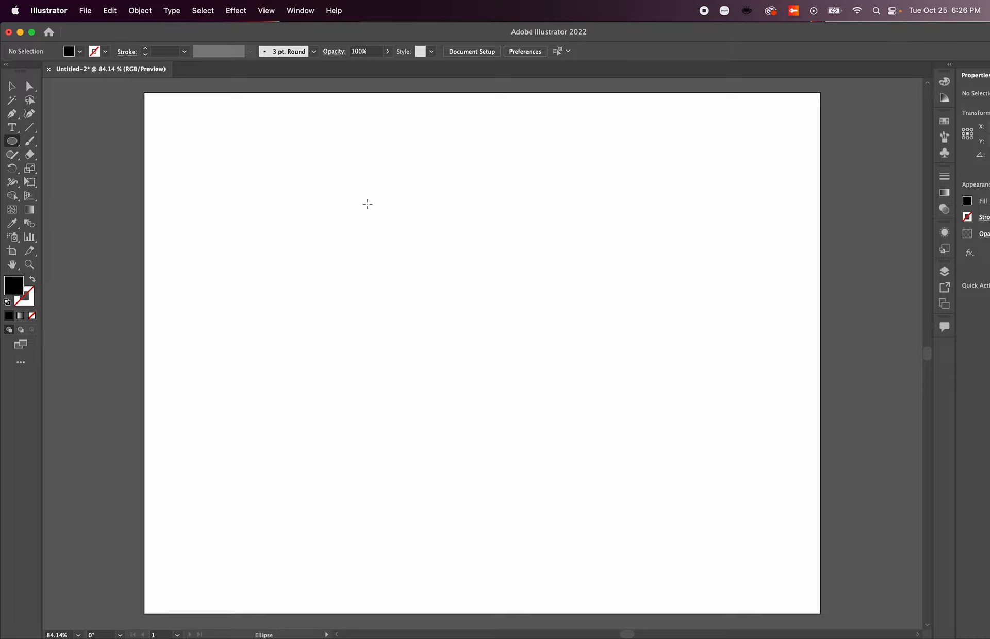
Step: Drag out an even black circle about 5.24 inches wide on the artboard
left_click_drag(367, 204, 636, 477)
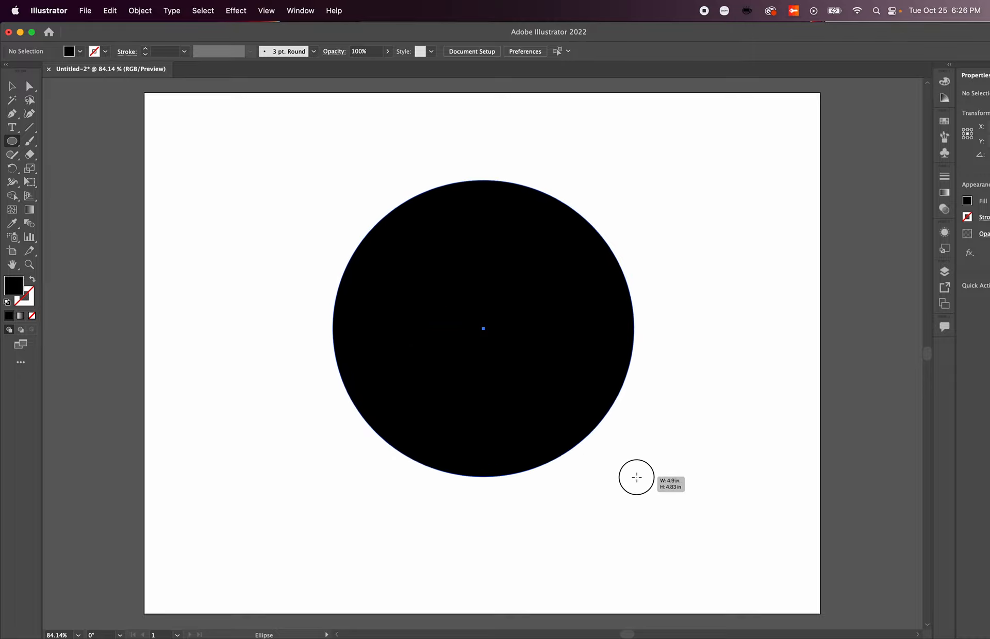
left_click_drag(636, 478, 746, 529)
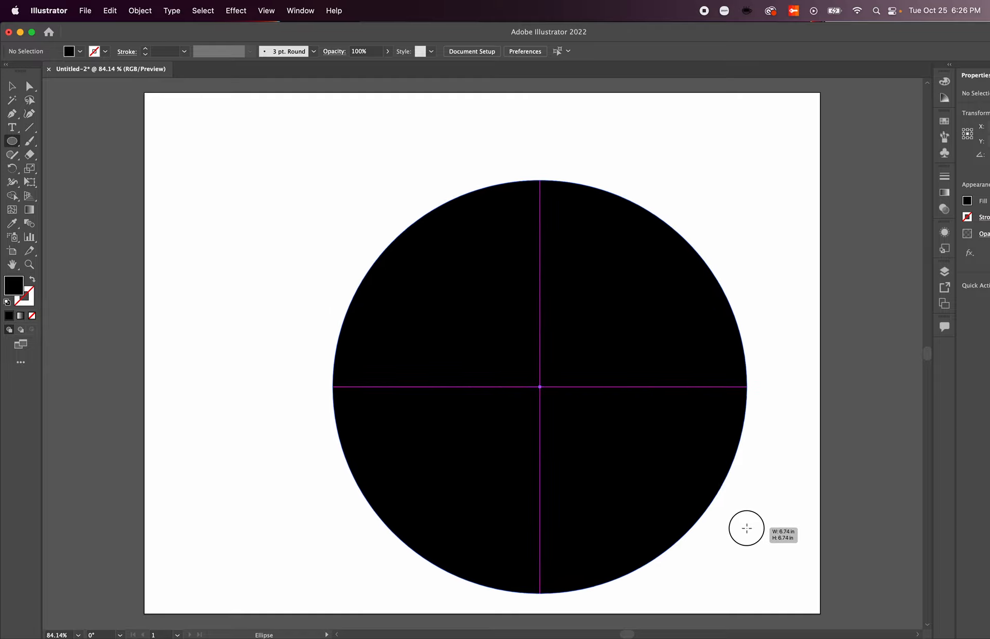
left_click_drag(746, 529, 676, 475)
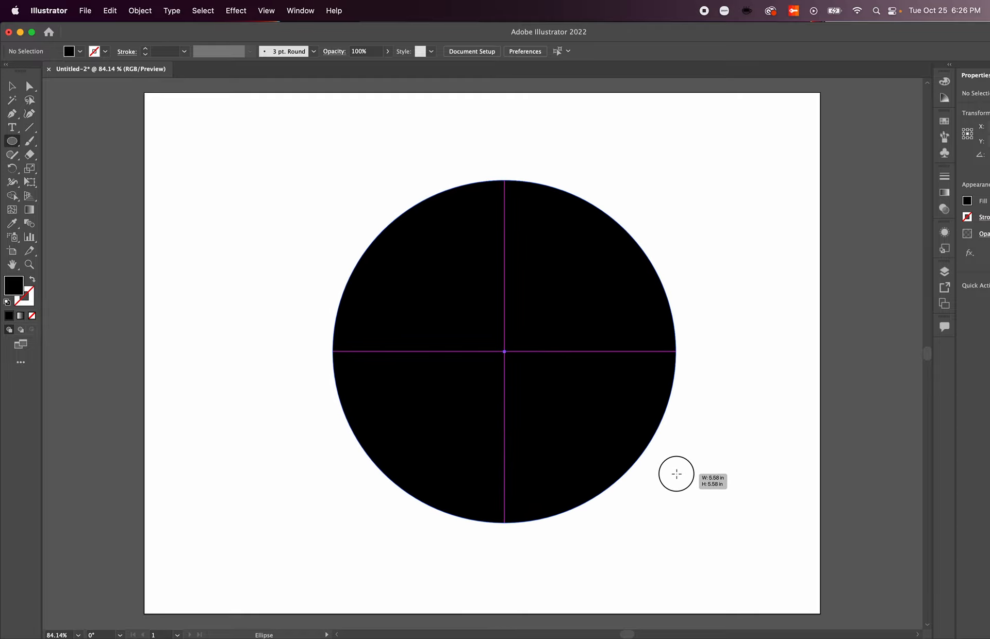
left_click_drag(676, 474, 690, 304)
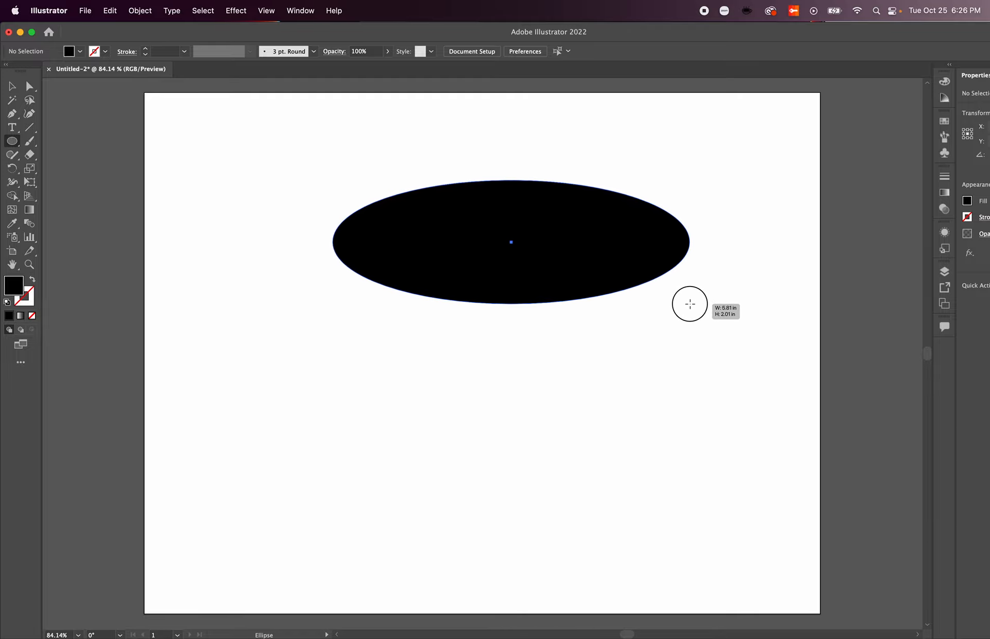
left_click_drag(690, 304, 661, 514)
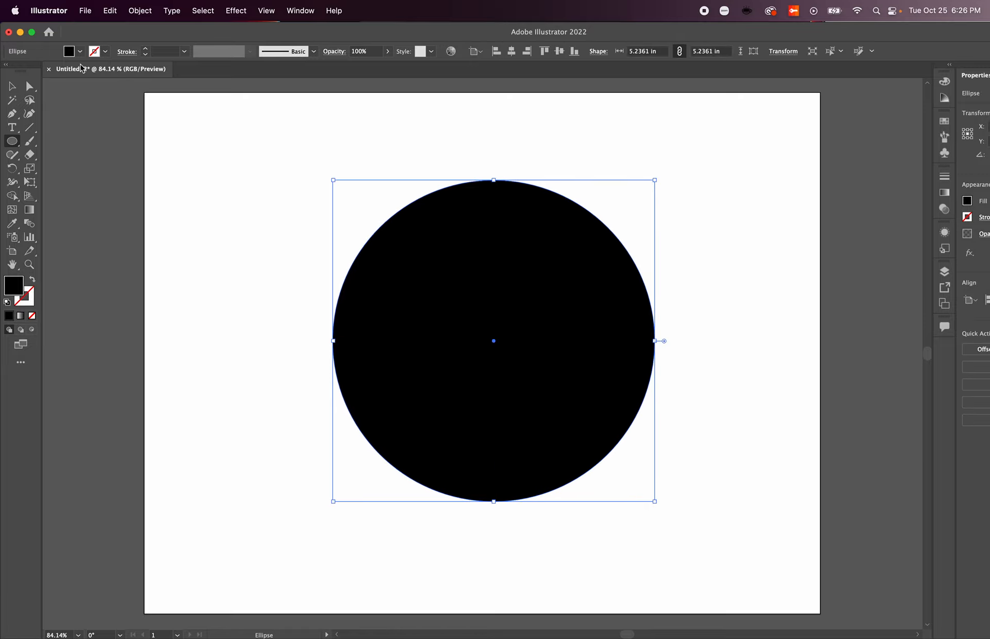
Step: Set the circle's fill to None, leaving only its outline path
left_click(80, 51)
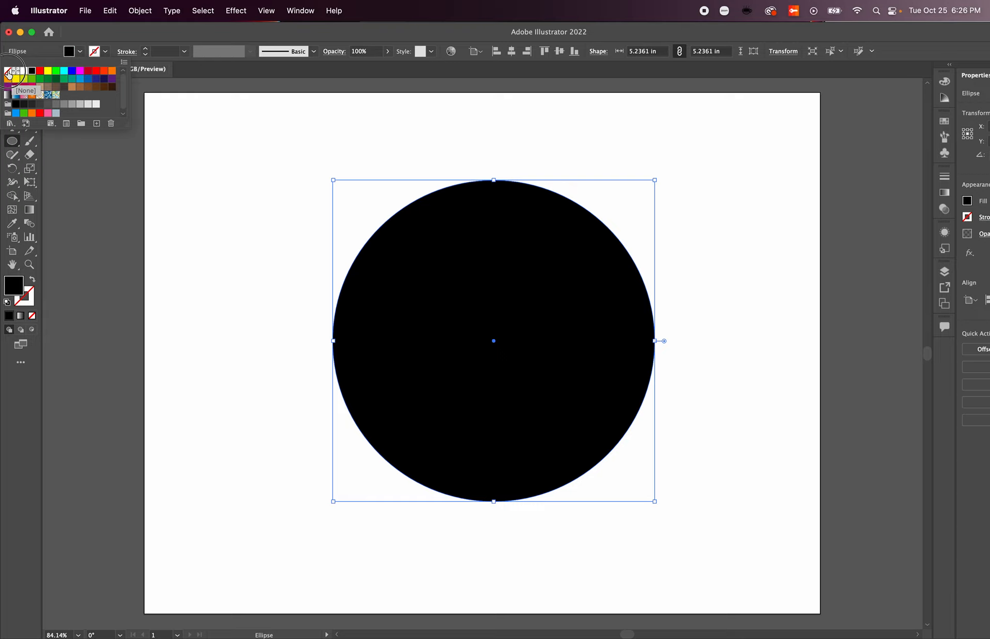
left_click(8, 71)
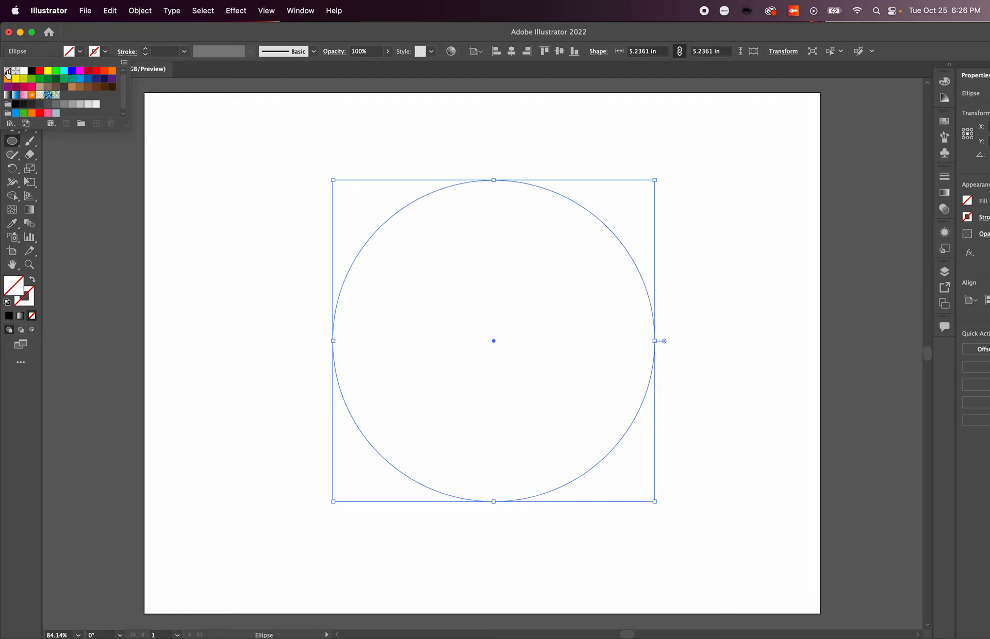
mouse_move(151, 97)
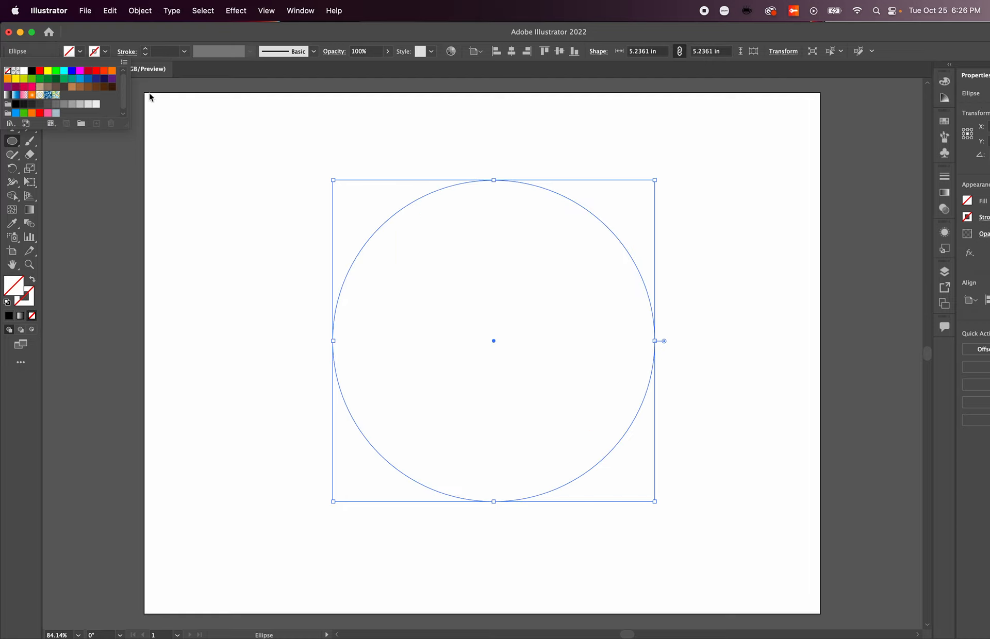
mouse_move(401, 213)
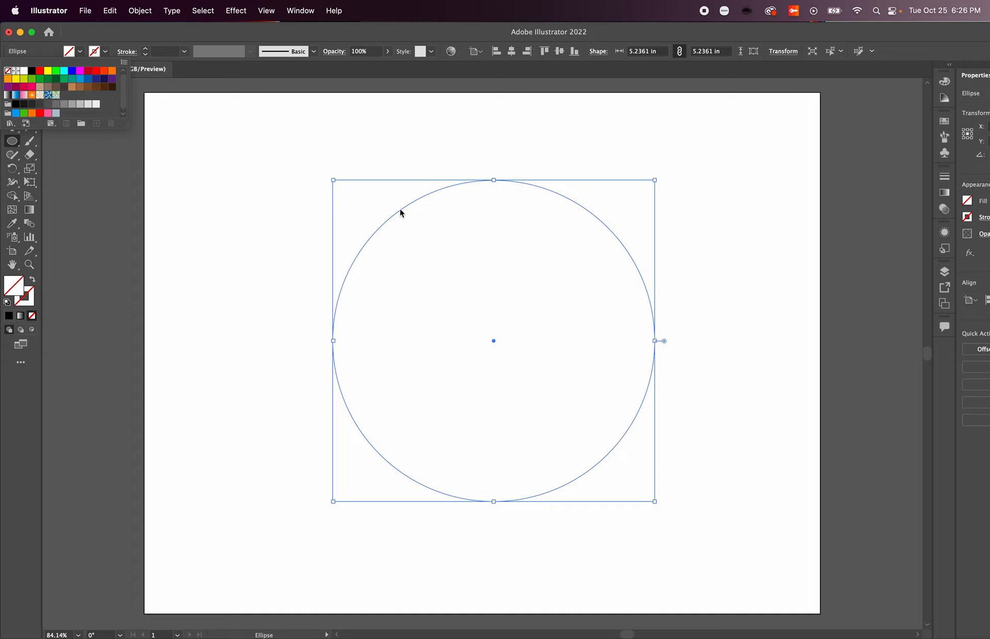
mouse_move(322, 38)
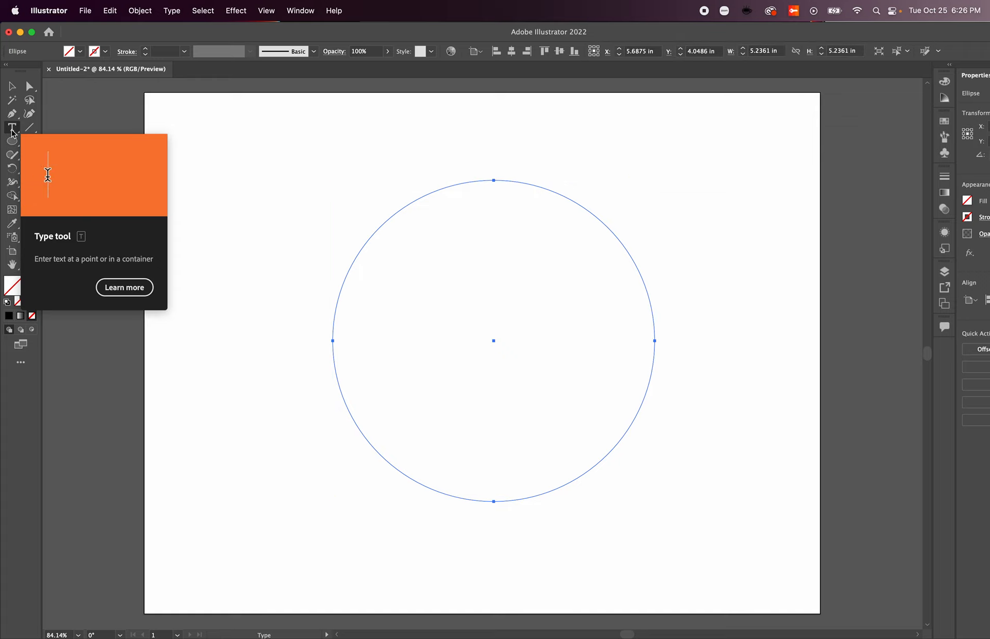
Step: Switch to the Type on a Path tool from the Type tool flyout
left_click(12, 128)
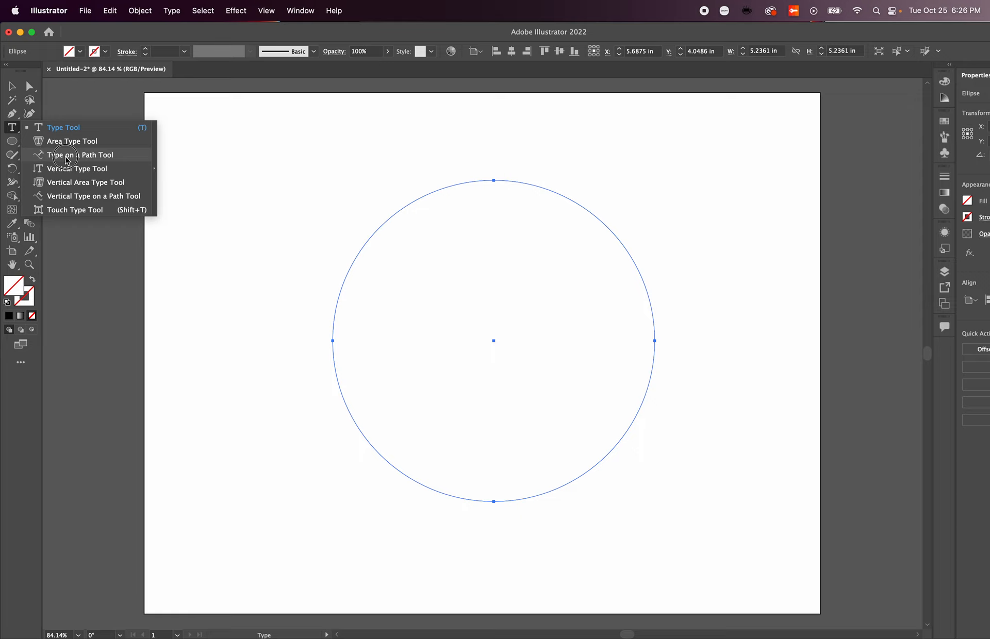
mouse_move(68, 158)
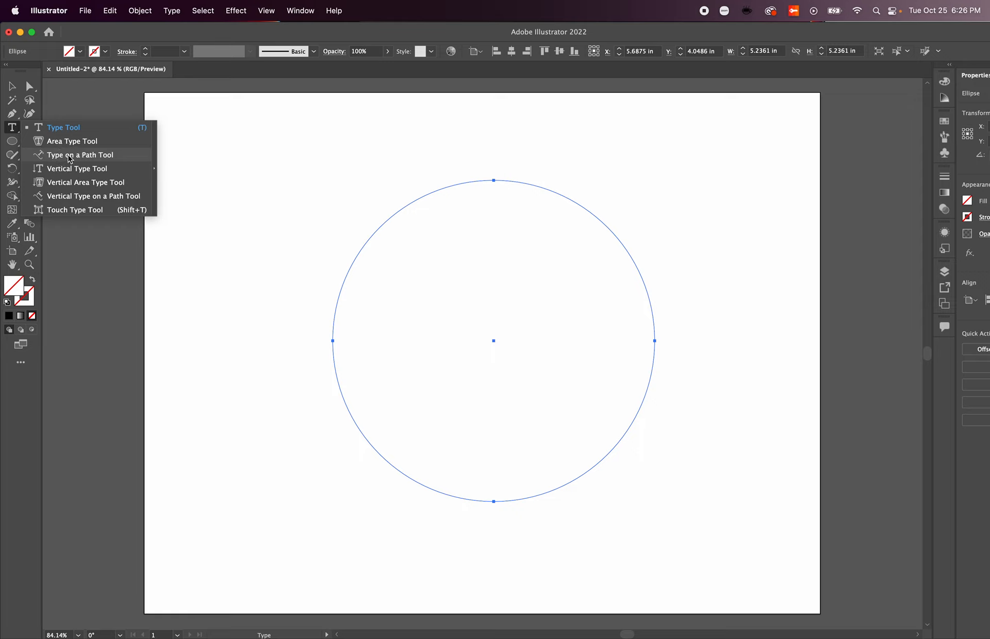
left_click(80, 155)
type("T")
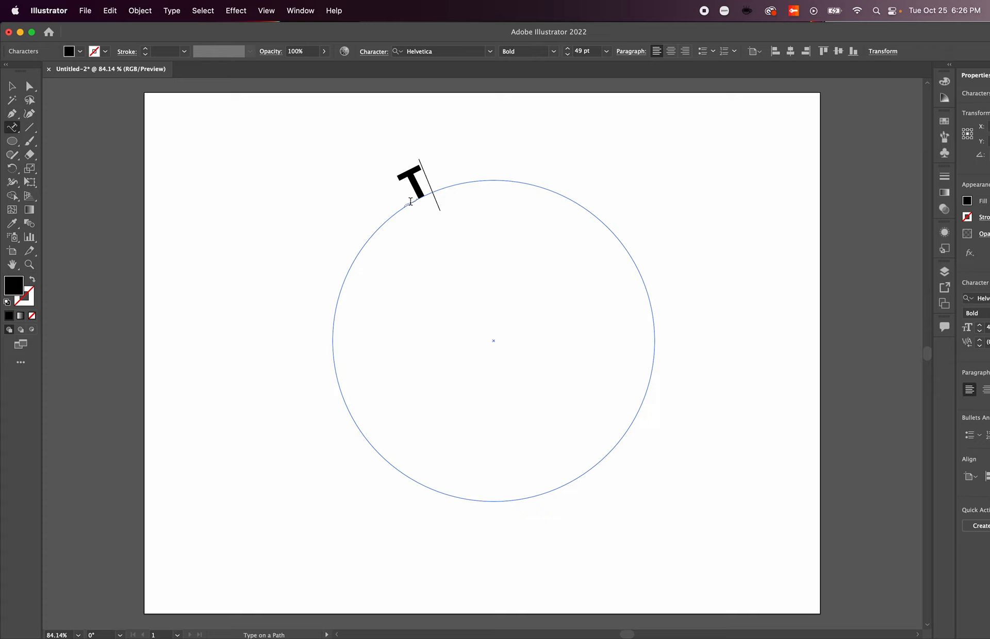
Step: Write 'TYPE IS POWERFUL' along the circle path in bold Helvetica
type("Y")
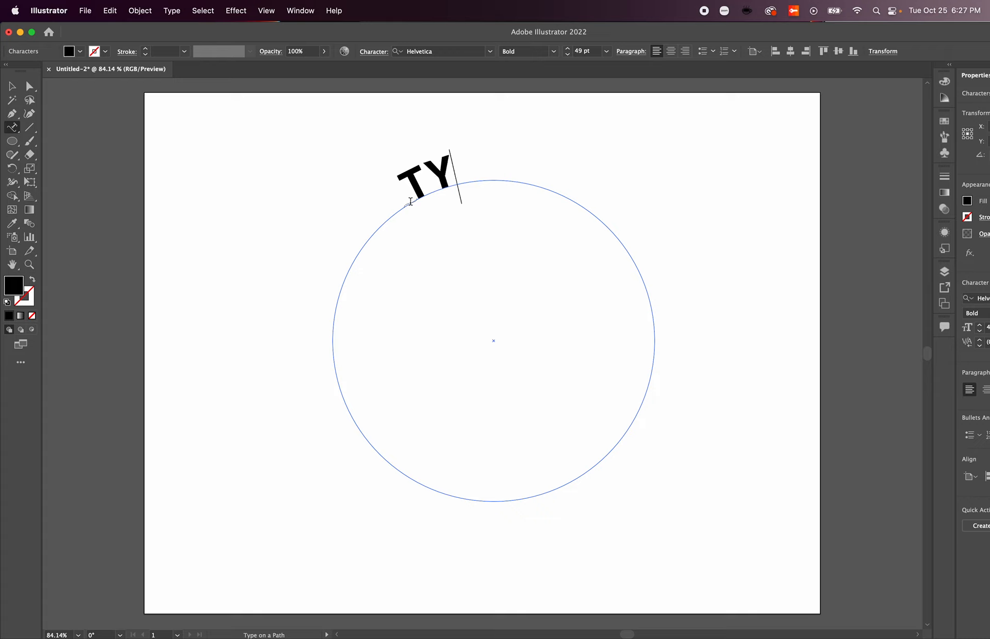
type("PE IS P")
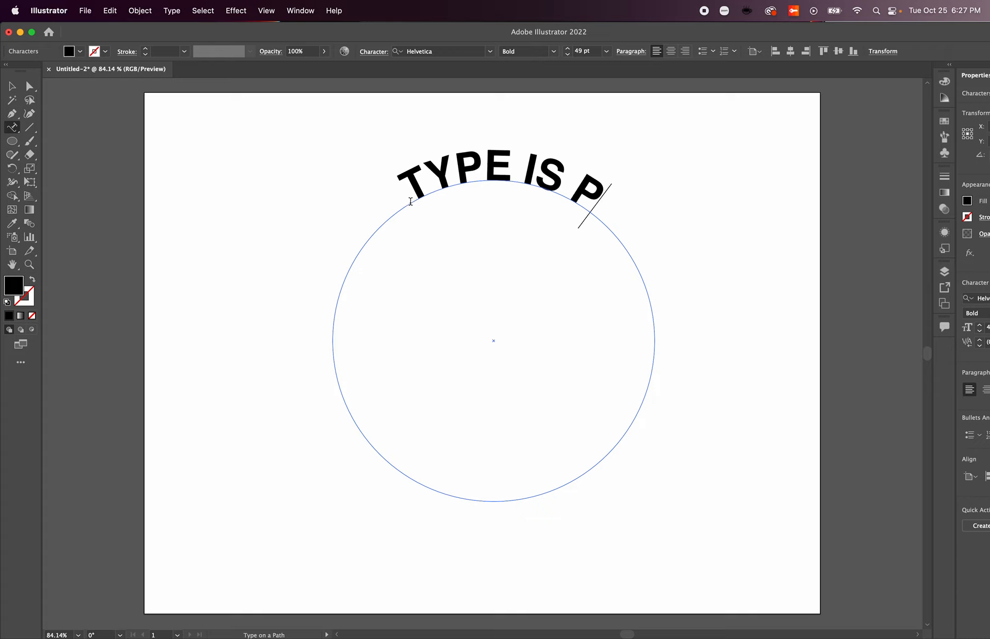
type("OWERFUL")
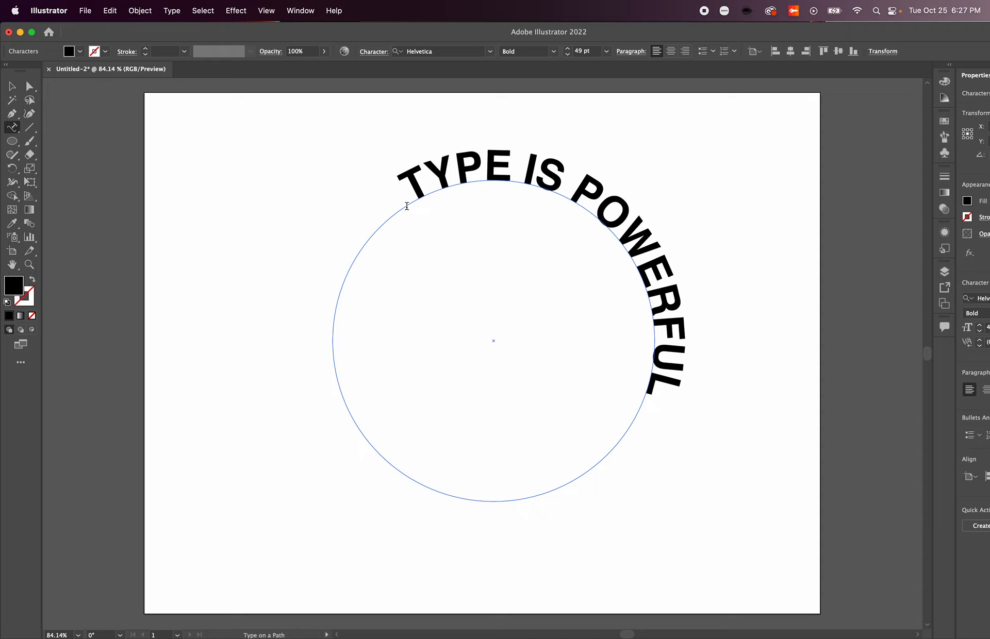
mouse_move(499, 62)
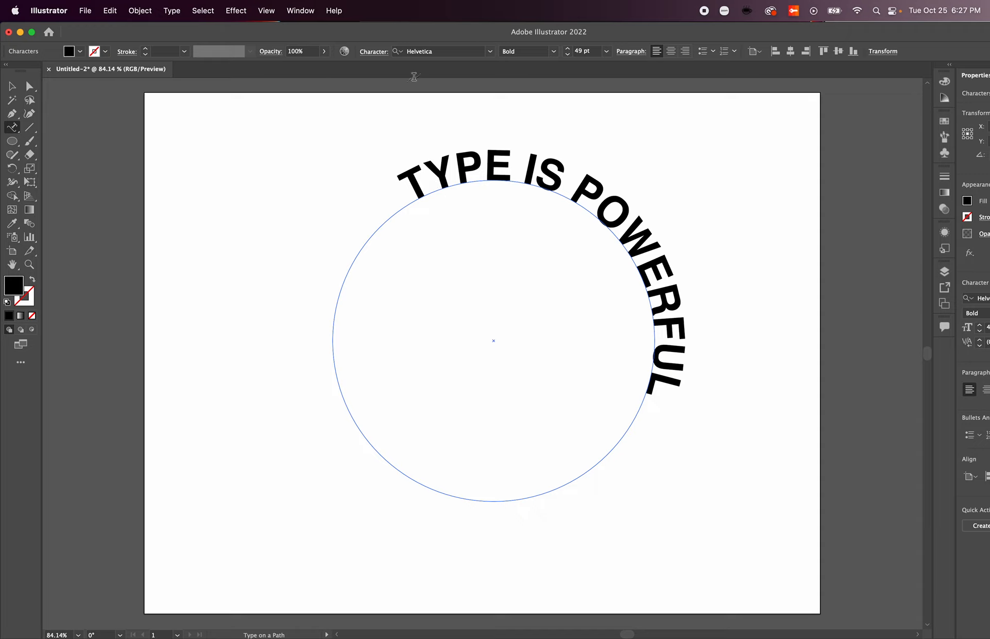
Step: Preview typefaces in the font list and keep the curved text in Helvetica
left_click(490, 52)
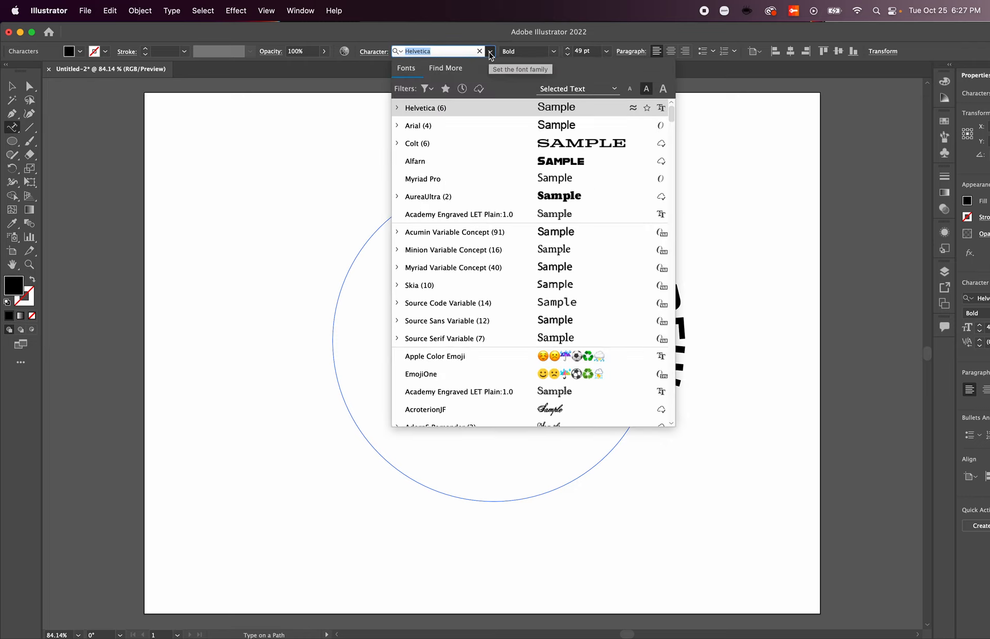
mouse_move(695, 37)
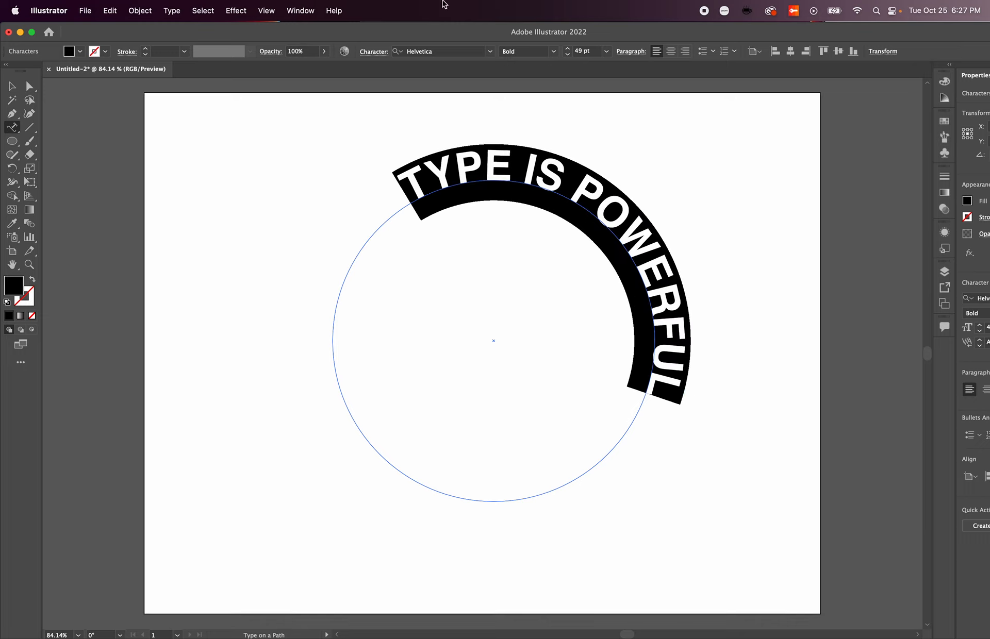
mouse_move(490, 55)
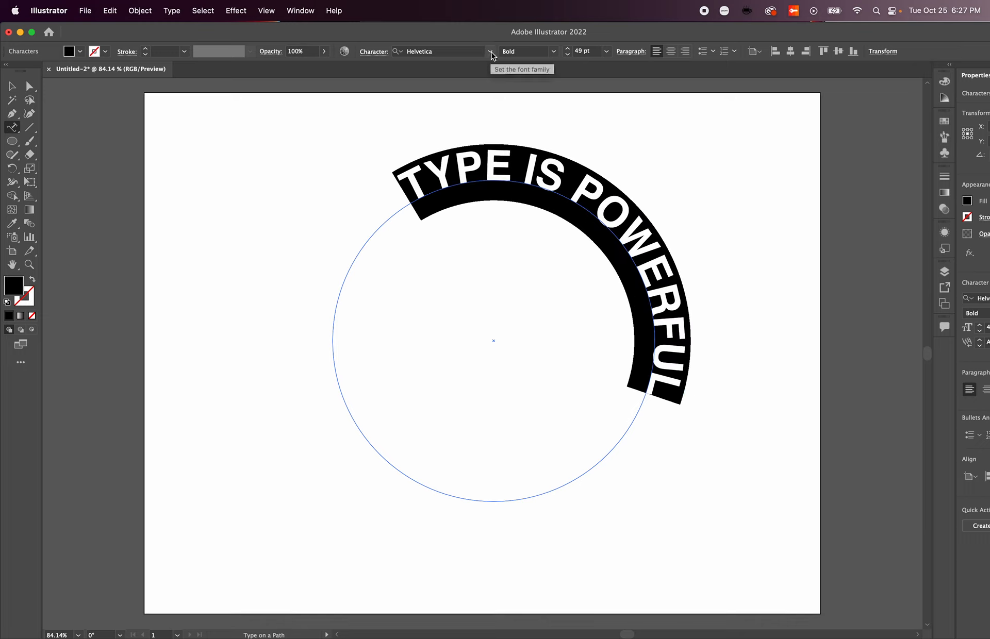
left_click(491, 52)
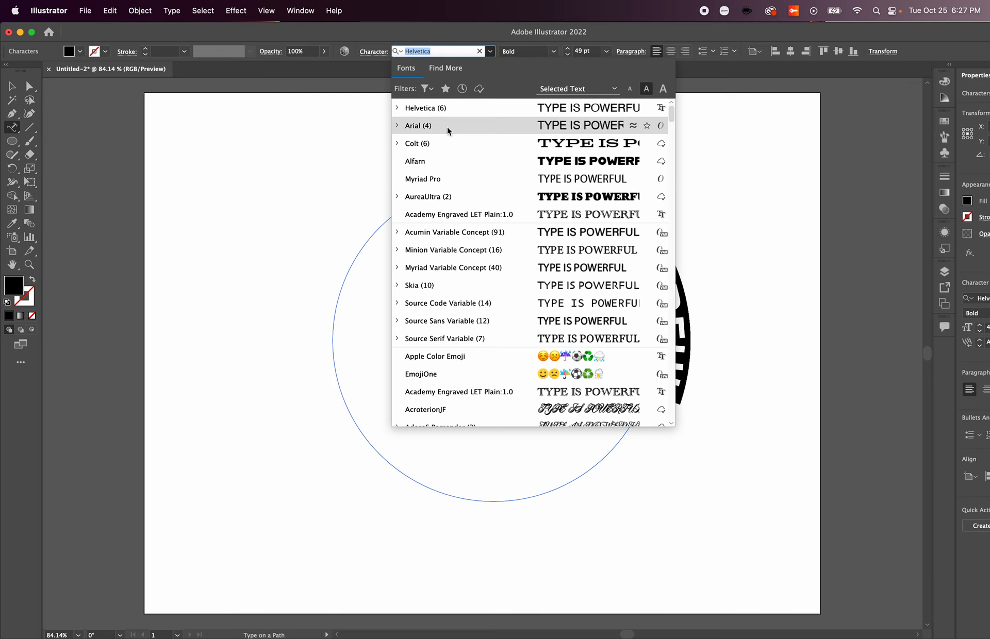
left_click(417, 124)
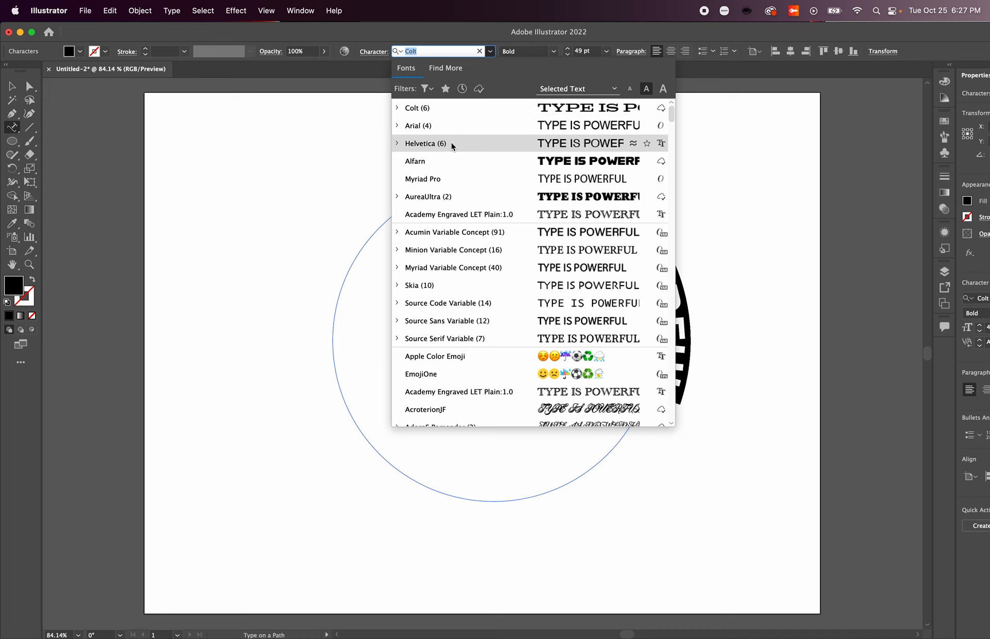
left_click(424, 143)
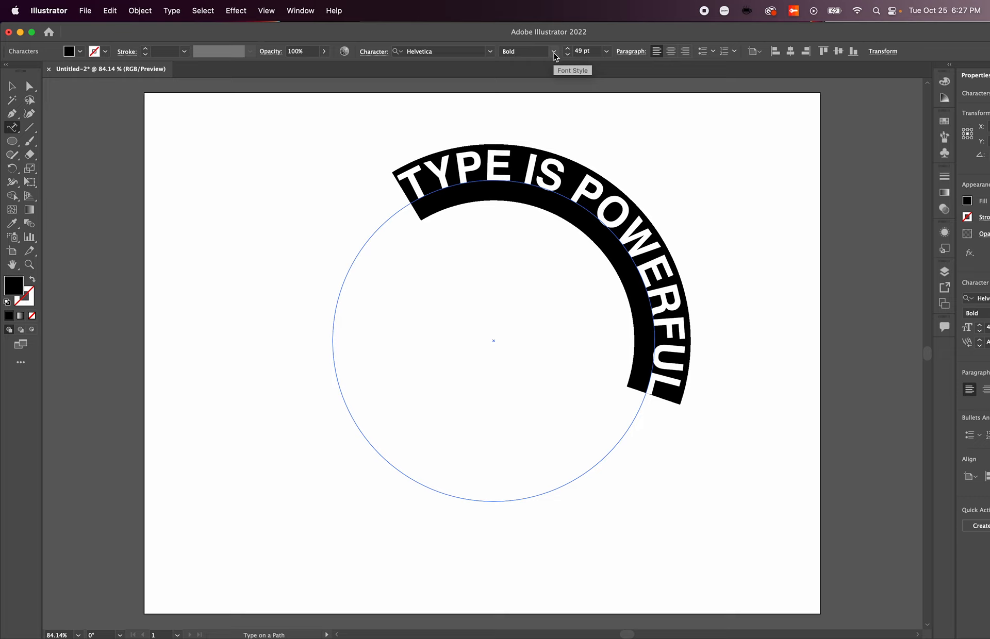
Step: Set the curved text to Helvetica Light and shrink it from 49 to 44 pt
left_click(553, 52)
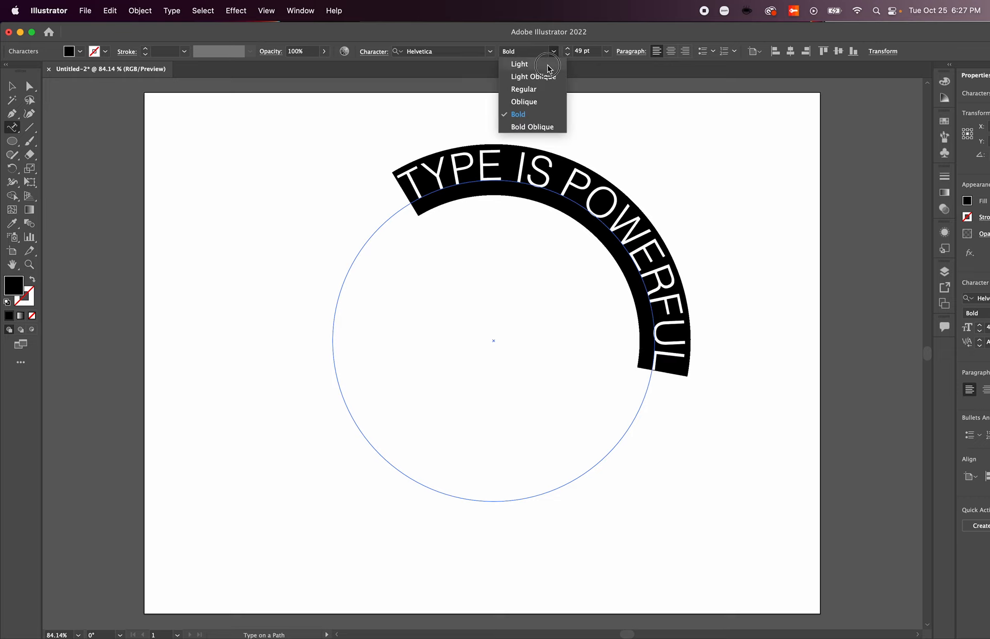
mouse_move(520, 64)
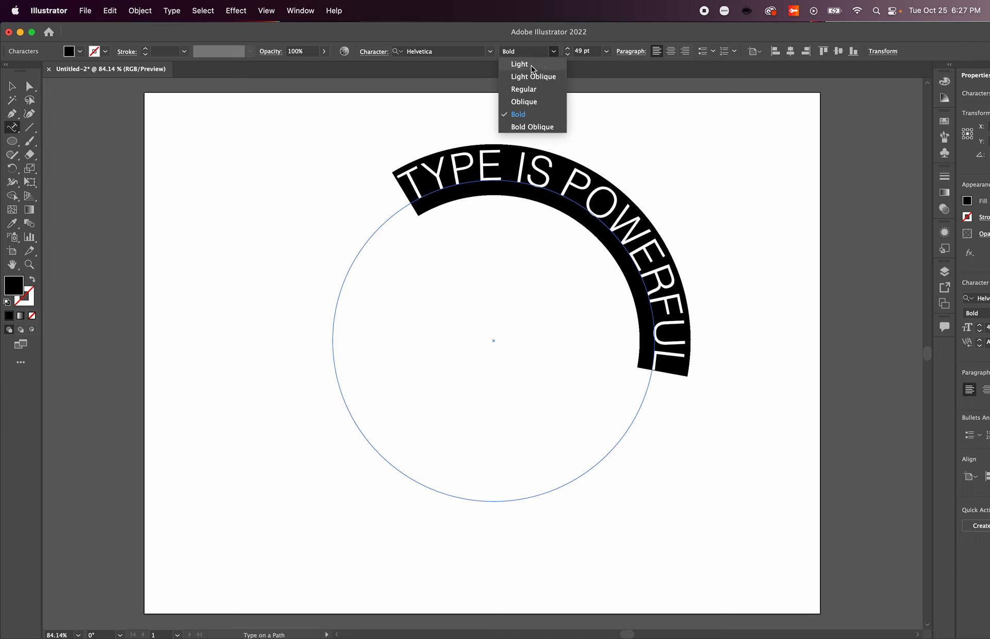
left_click(519, 64)
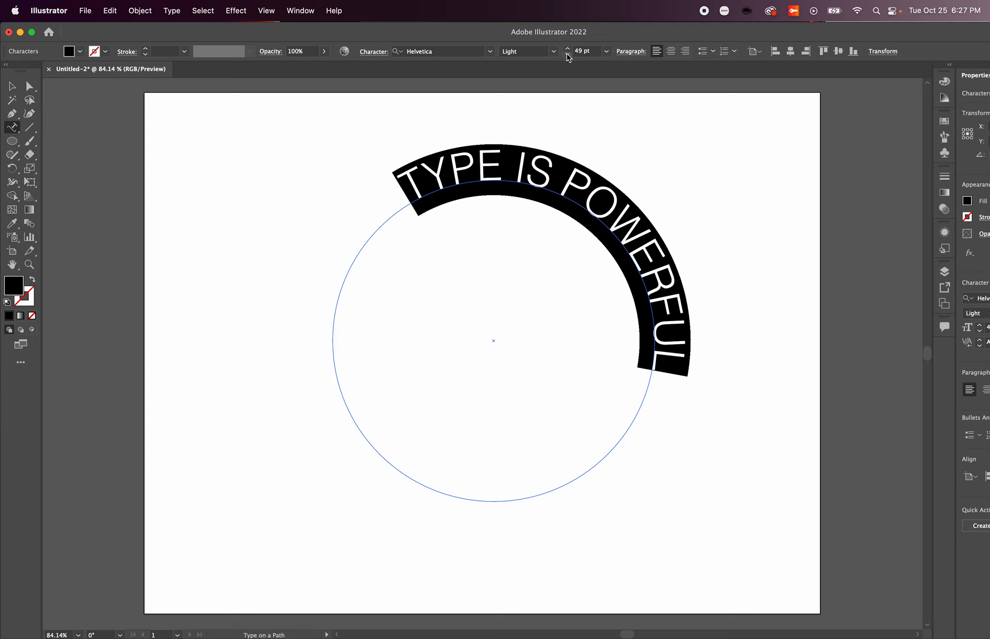
left_click(567, 55)
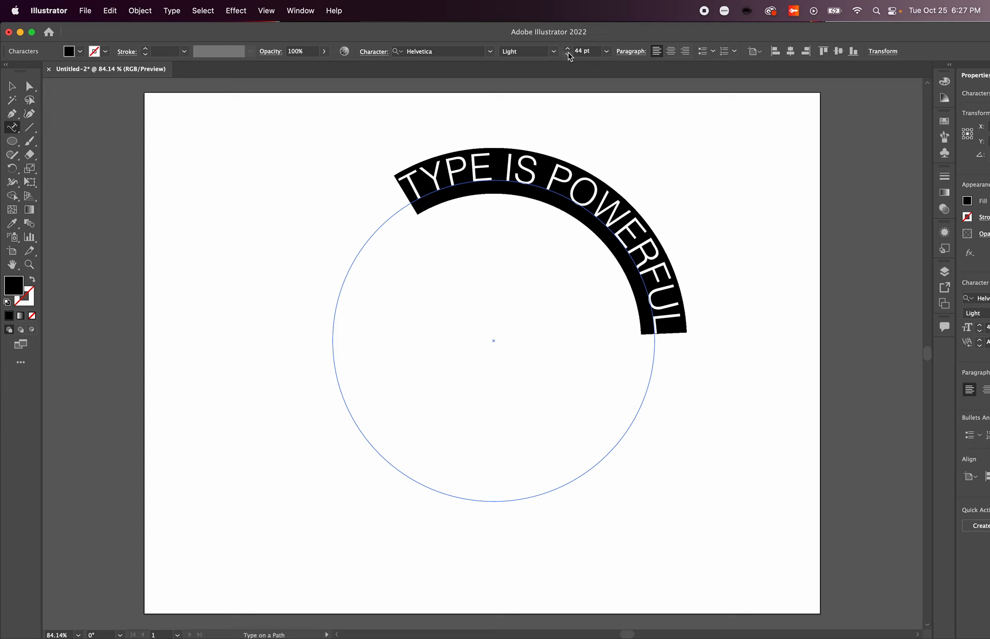
mouse_move(568, 53)
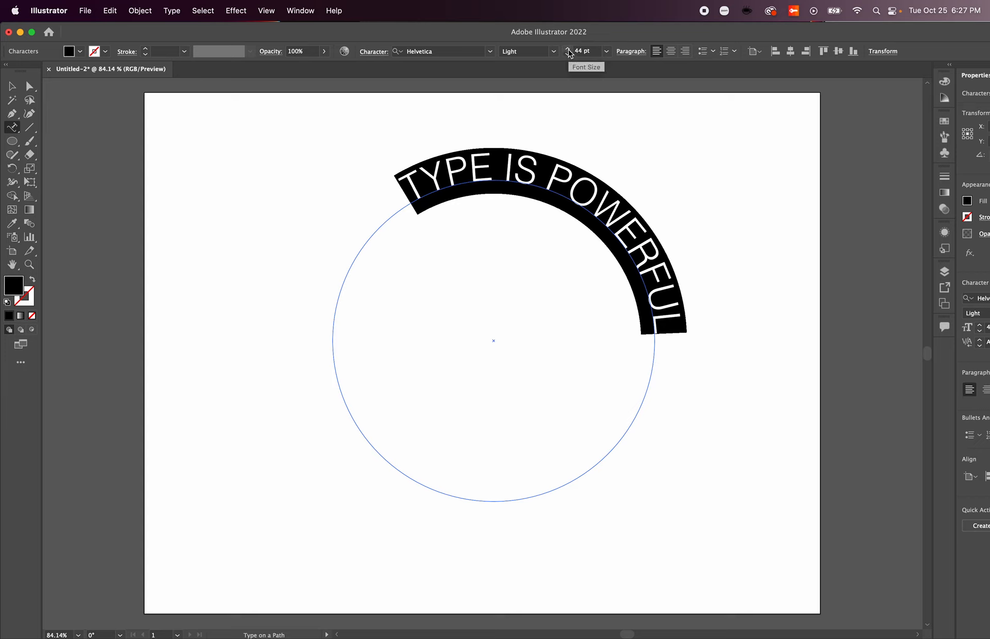
mouse_move(604, 56)
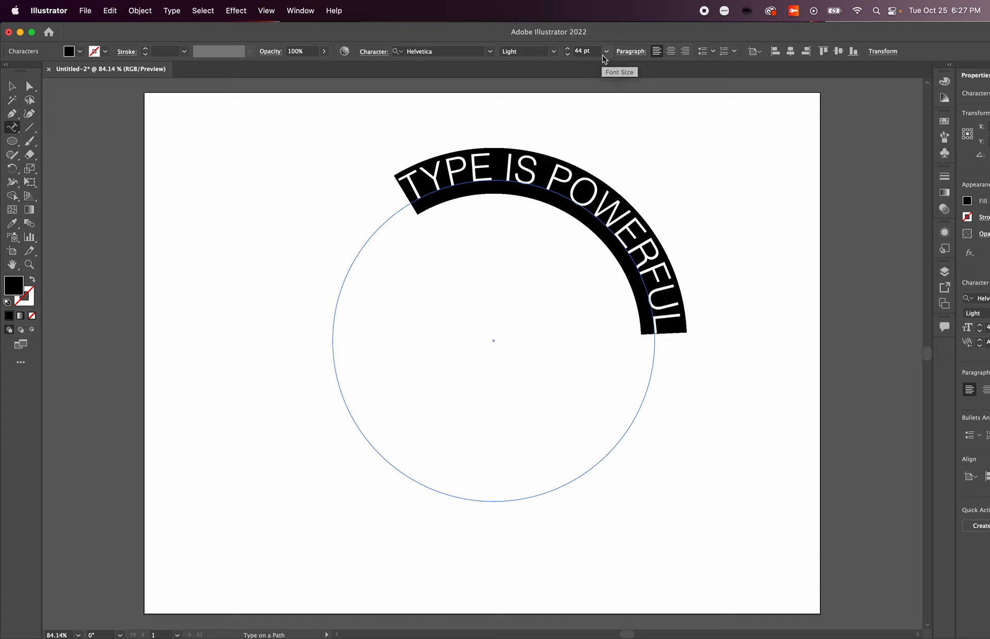
mouse_move(21, 105)
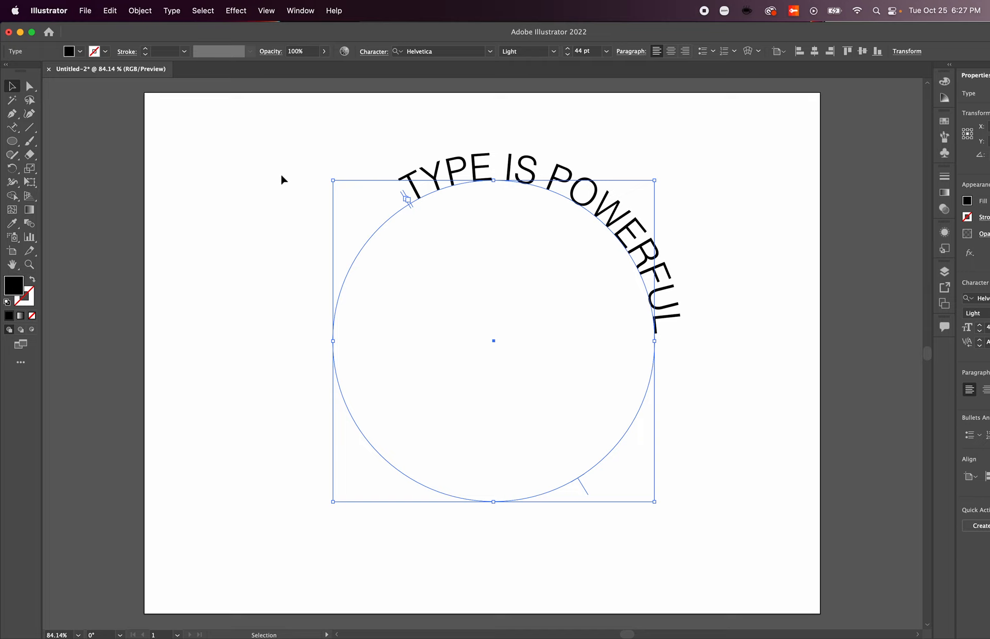
mouse_move(389, 202)
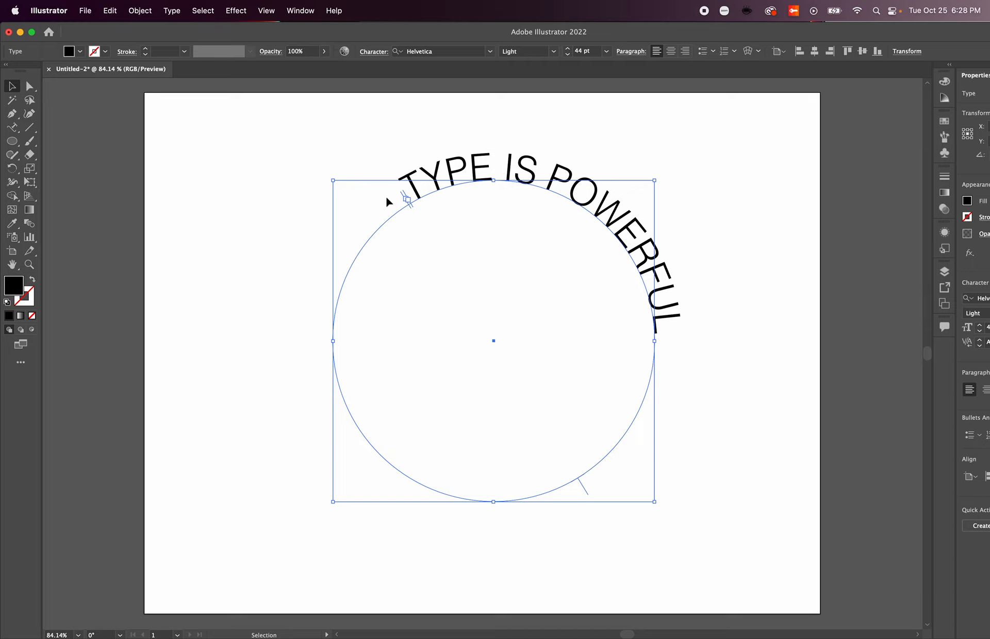
mouse_move(584, 492)
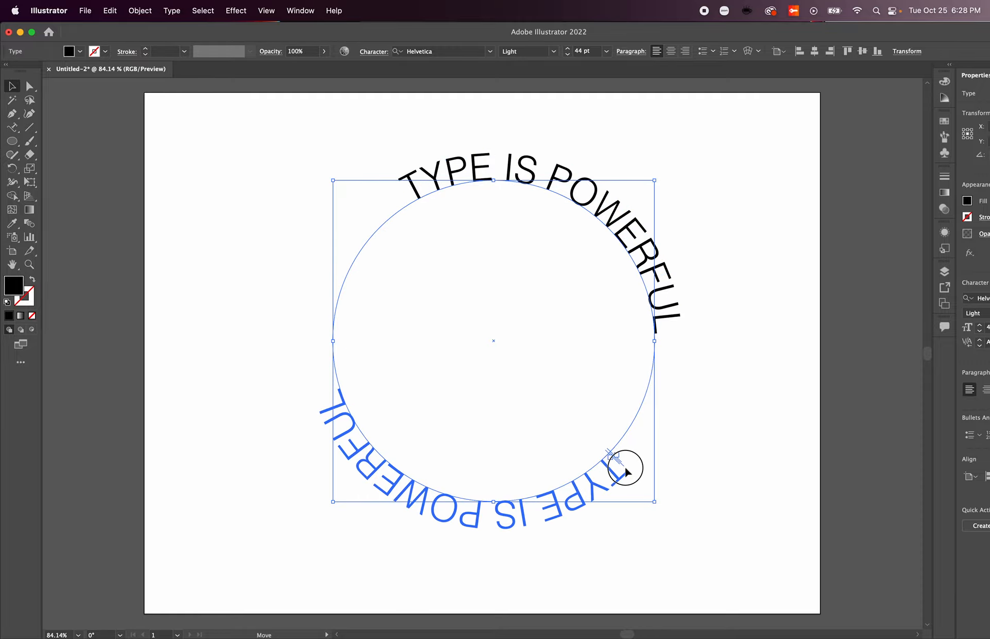
Step: Drag the path text's start bracket so it arcs over the circle's top
left_click_drag(616, 470, 478, 524)
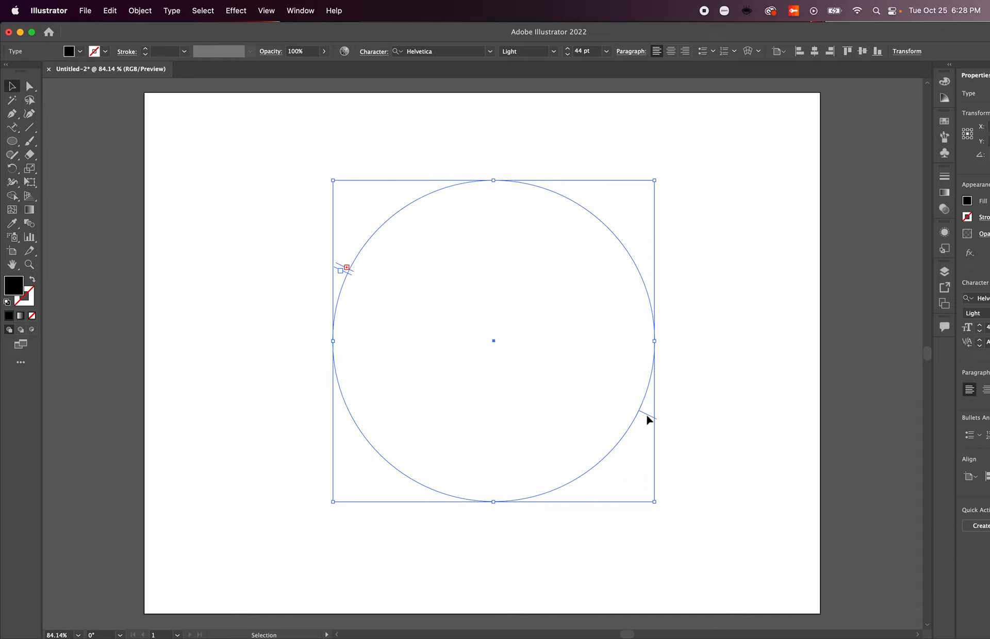
type("TYPE IS POWERFUL")
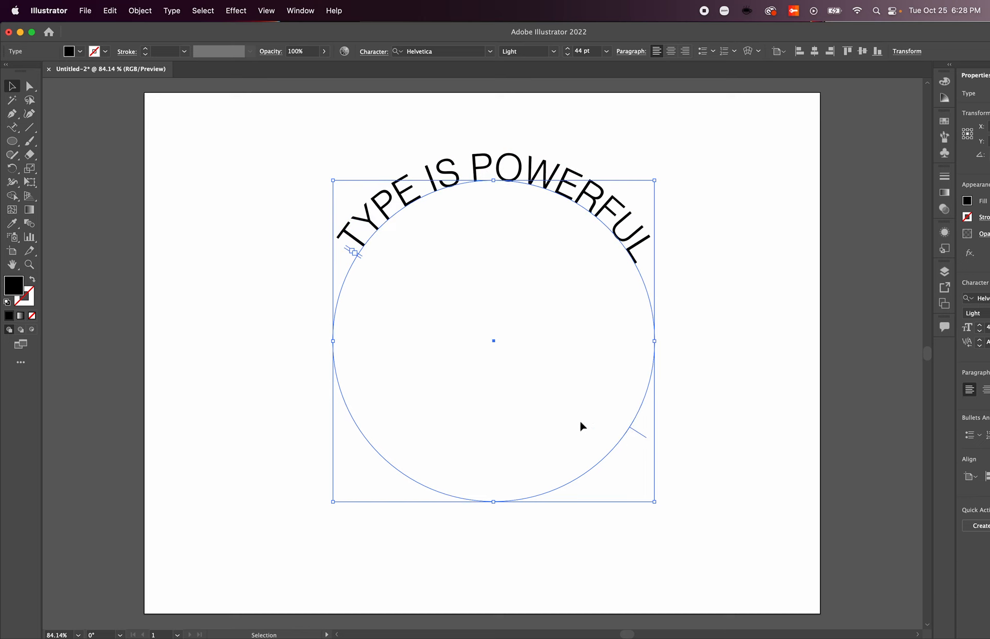
left_click(354, 253)
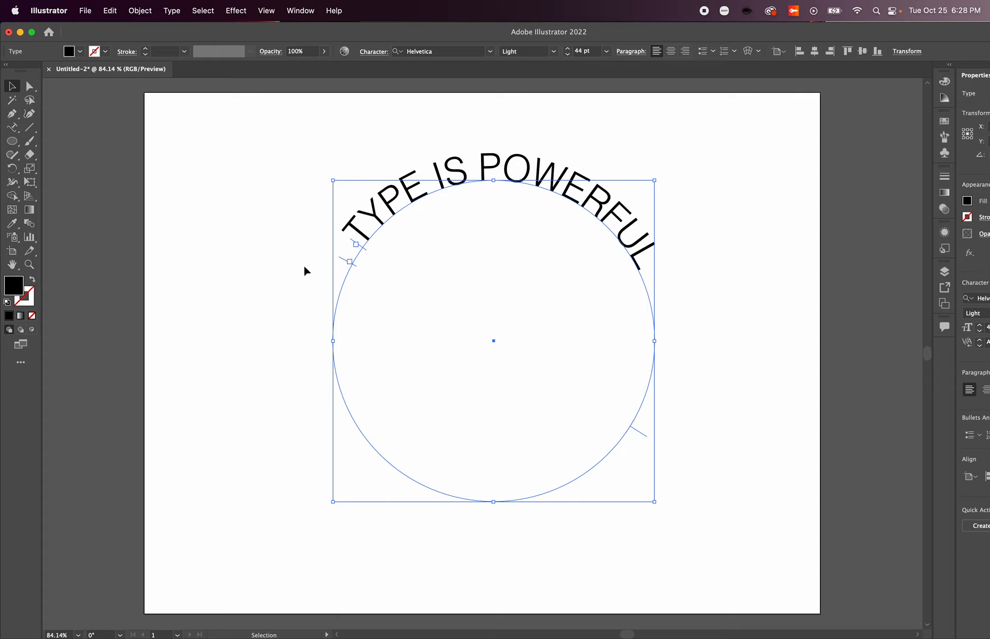
Step: Bring up Type on a Path Options from the Type menu
left_click(171, 11)
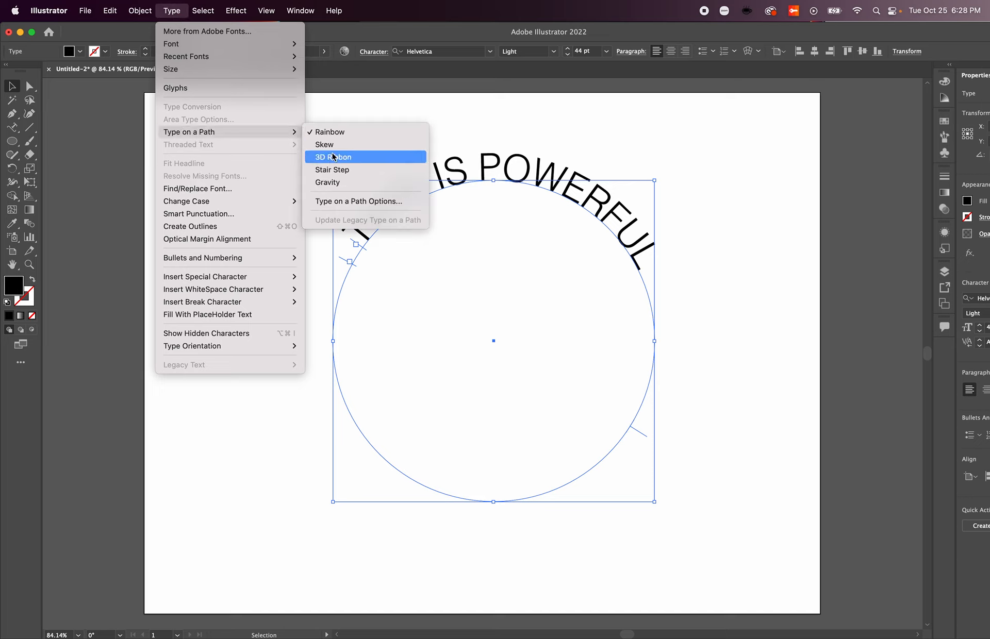
mouse_move(359, 201)
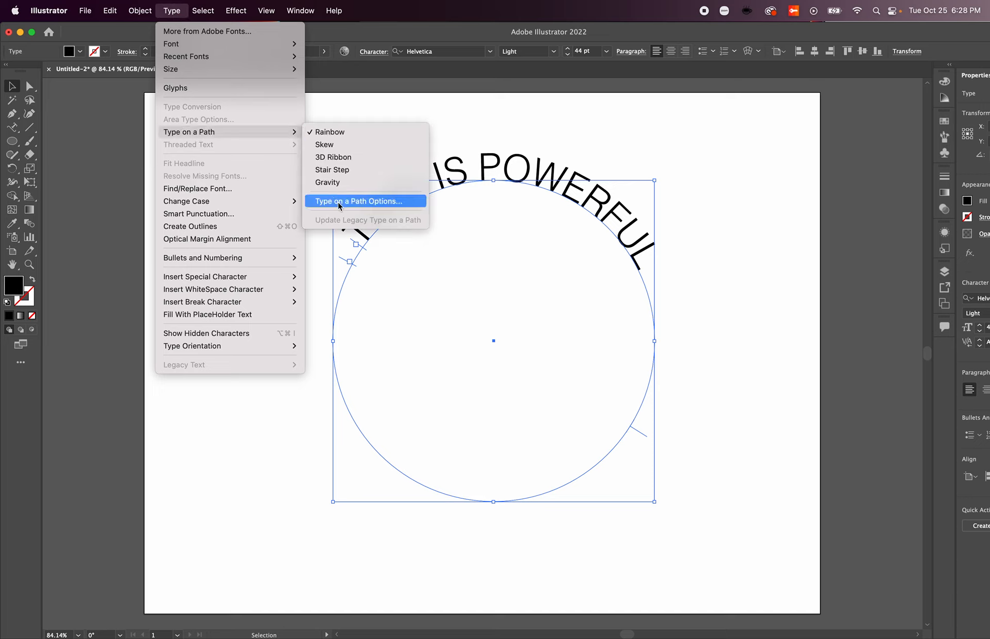
left_click(358, 201)
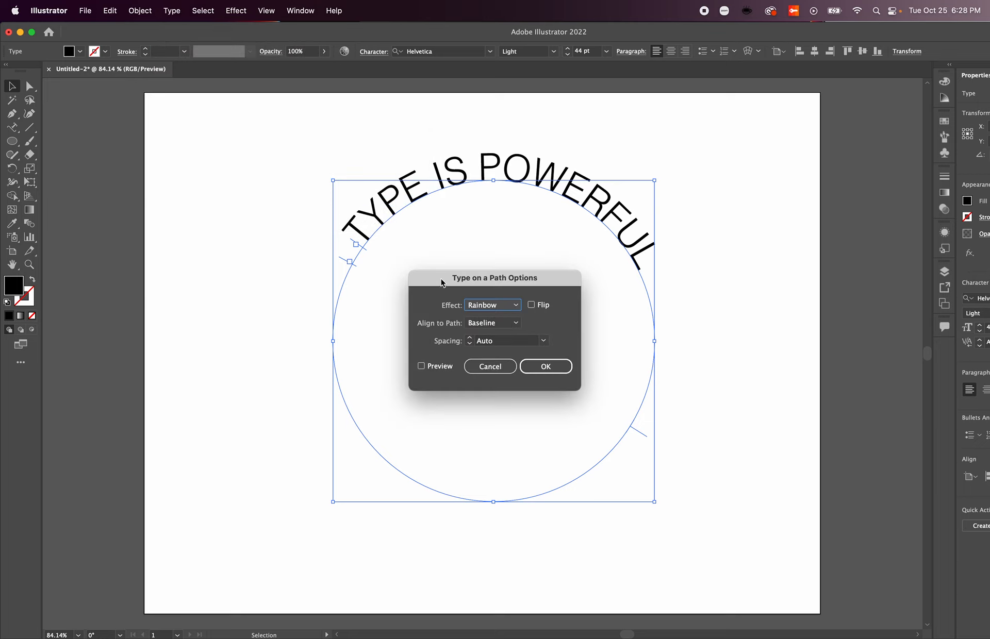
Step: Enable Preview and set Align to Path to Center, after comparing with baseline
left_click(422, 367)
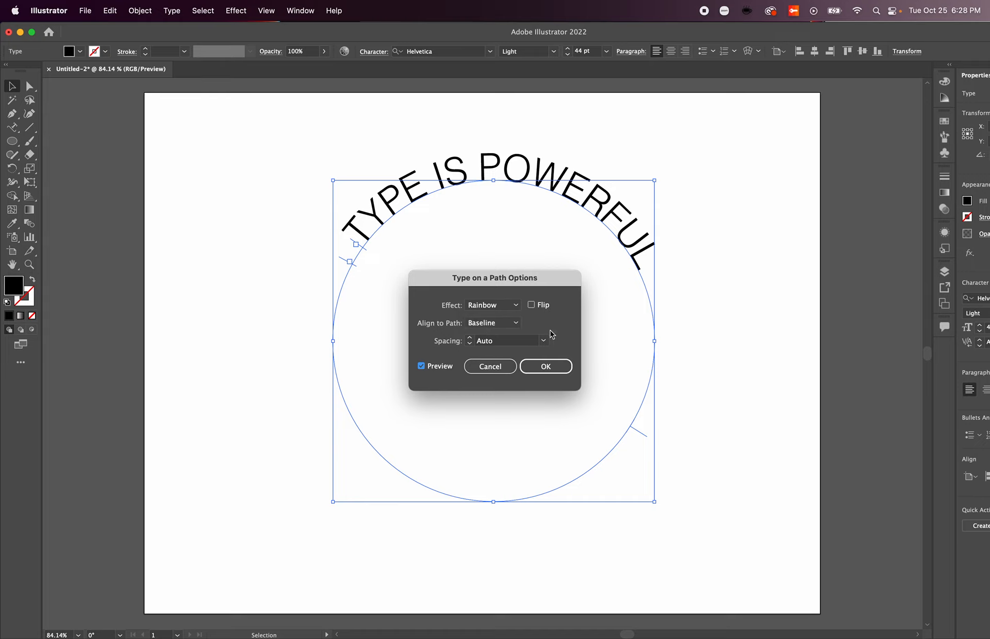
mouse_move(527, 338)
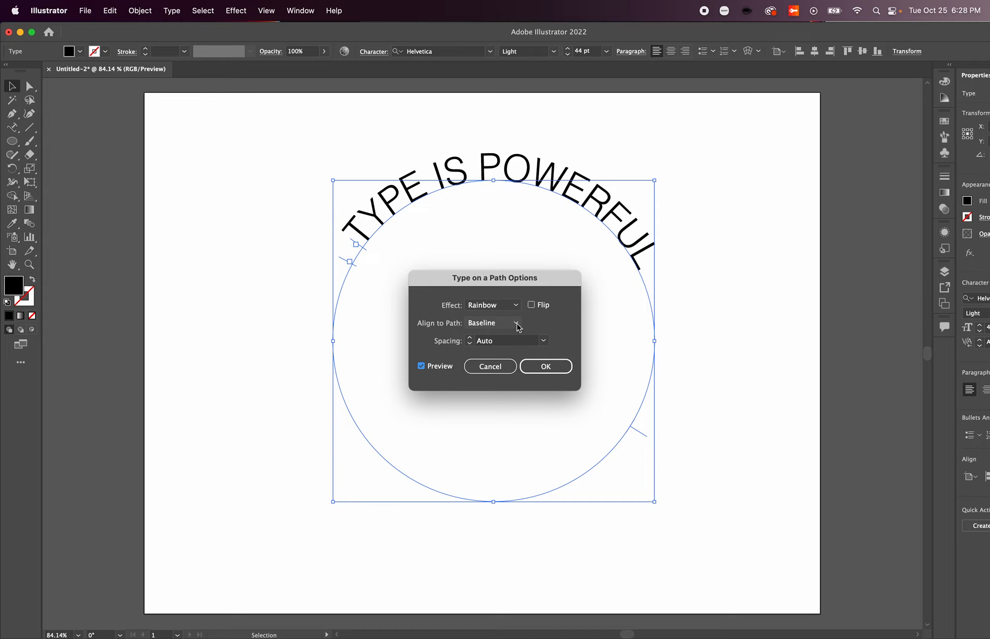
left_click(493, 323)
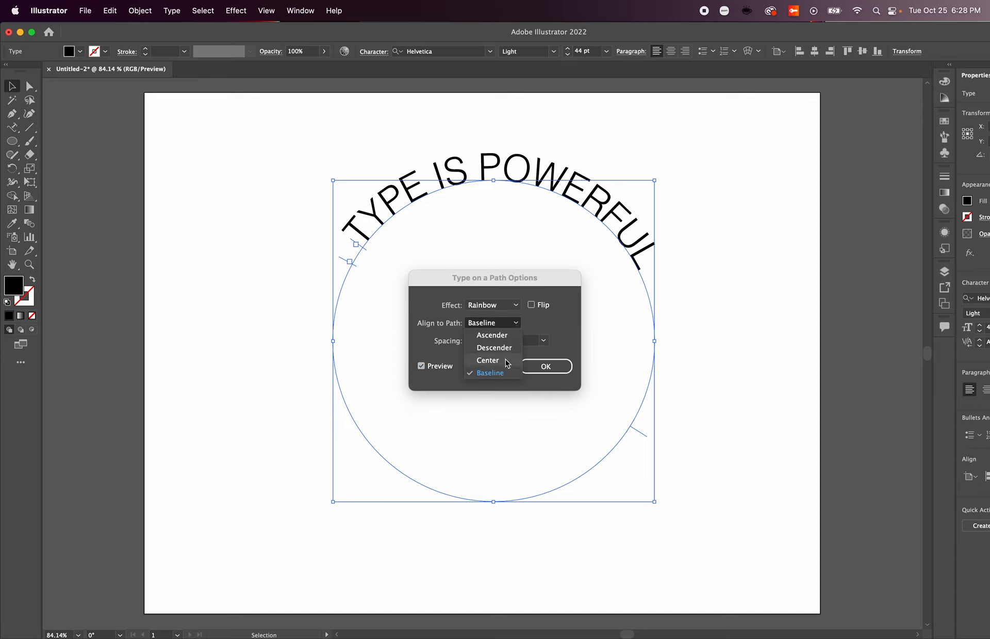
left_click(487, 360)
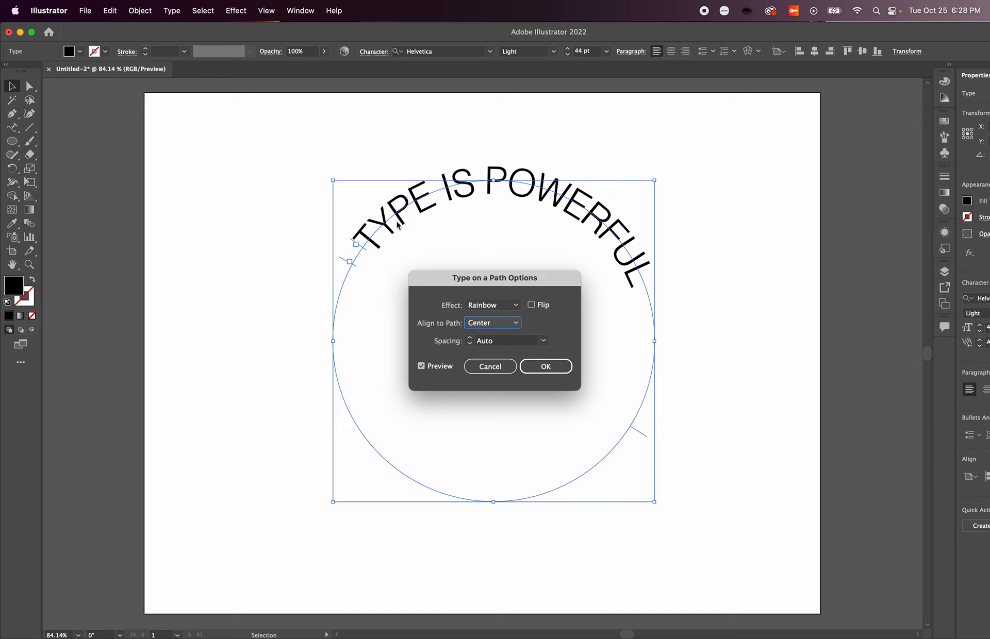
left_click(492, 322)
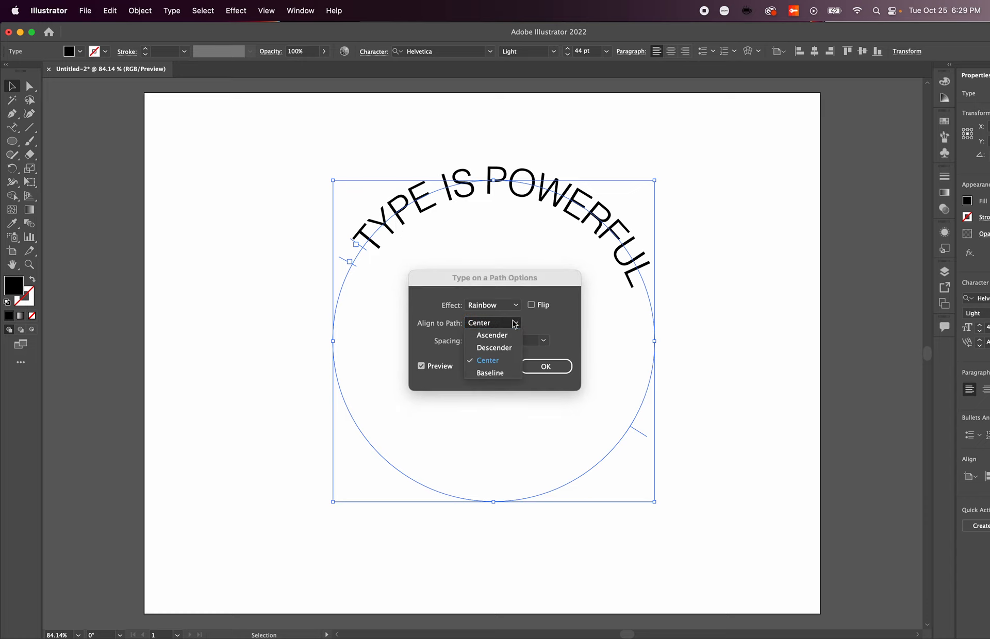
left_click(490, 374)
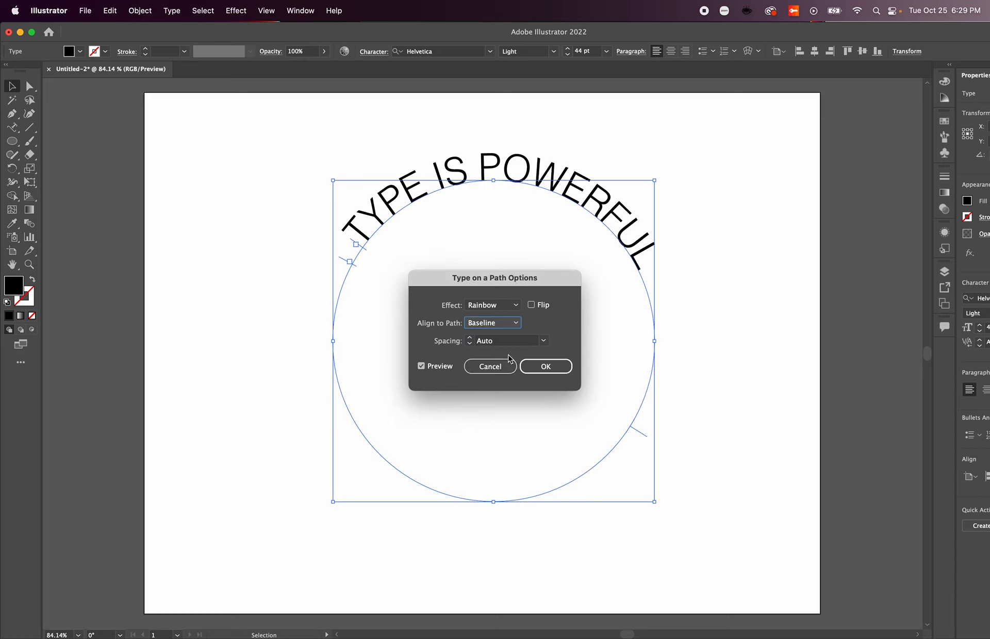
left_click(492, 323)
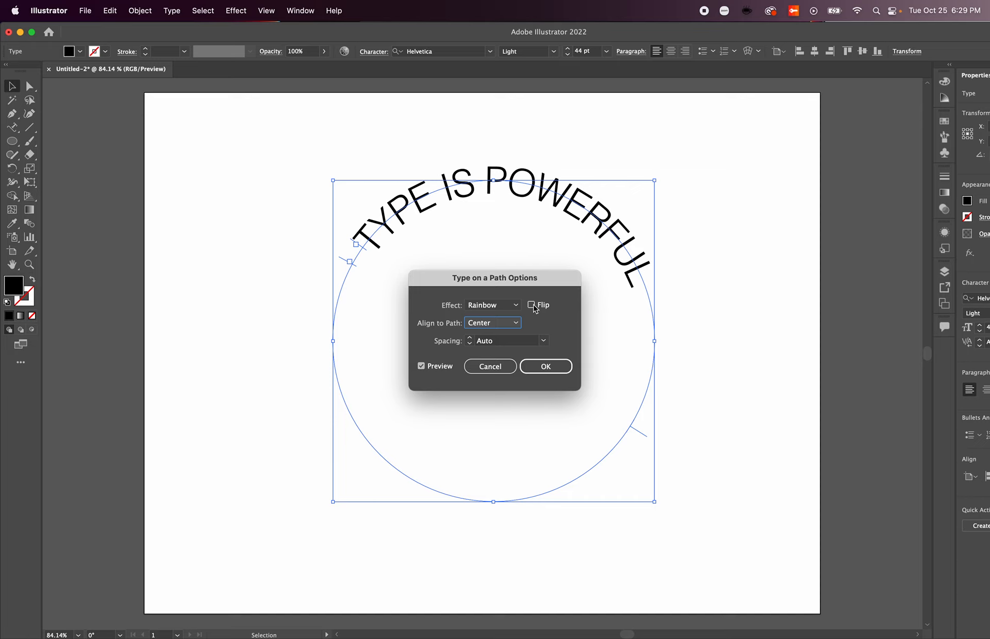
Step: Enable Flip so the text reads along the circle's bottom, and confirm the dialog
left_click(531, 305)
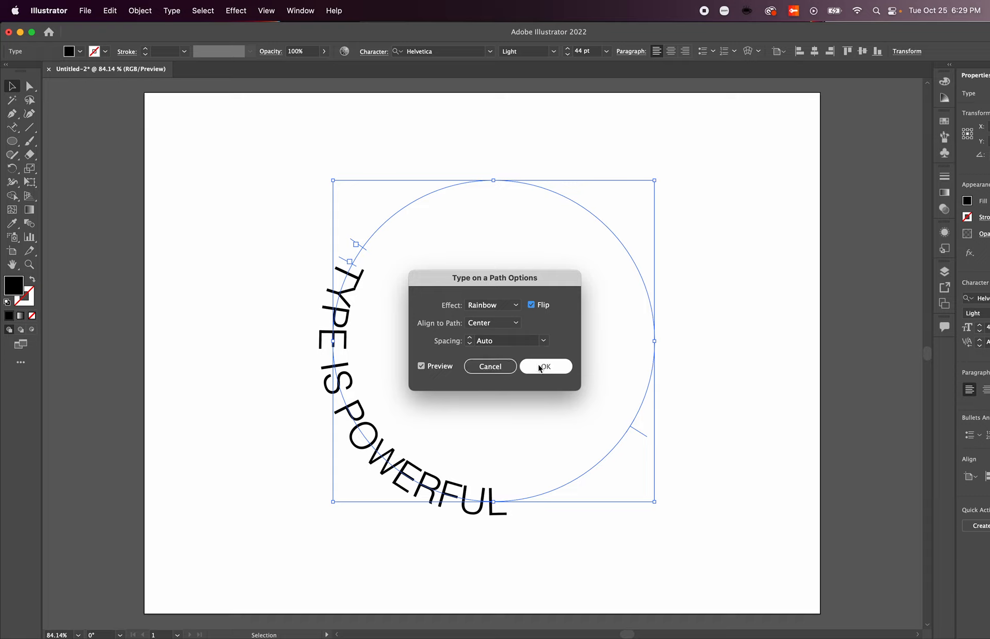
left_click(545, 368)
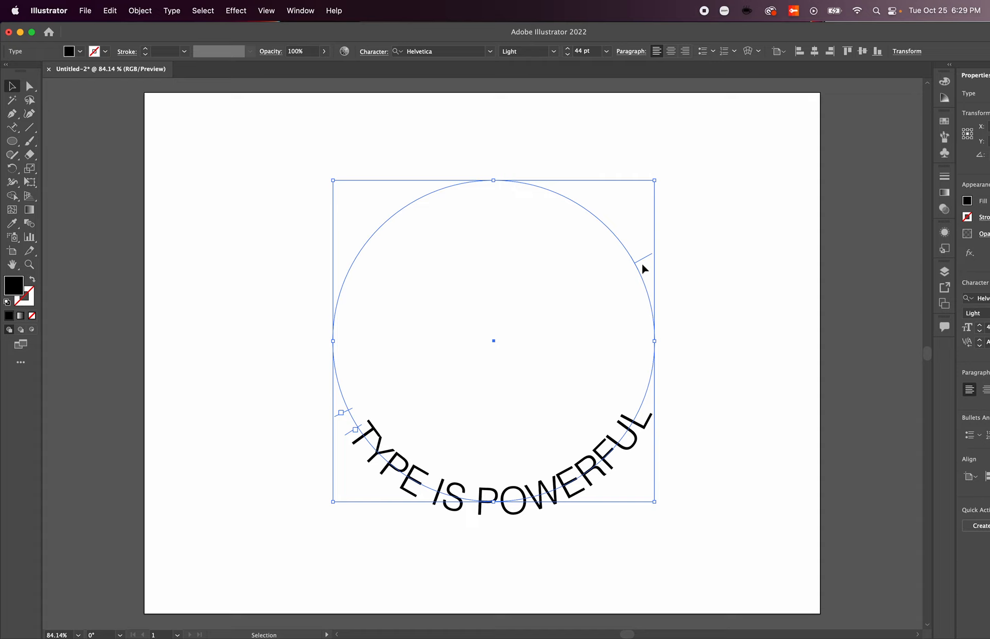
mouse_move(536, 244)
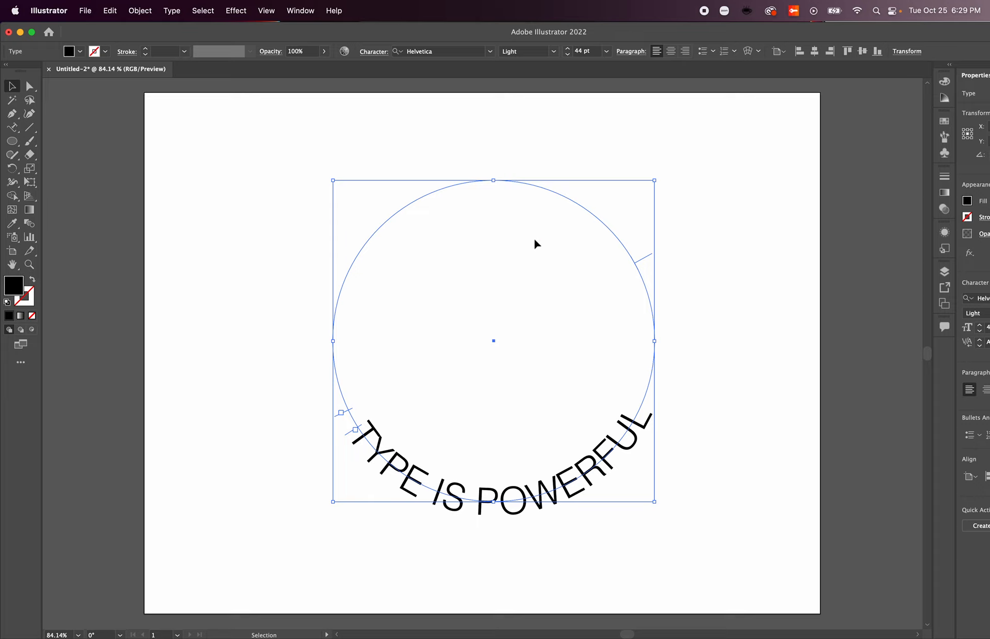